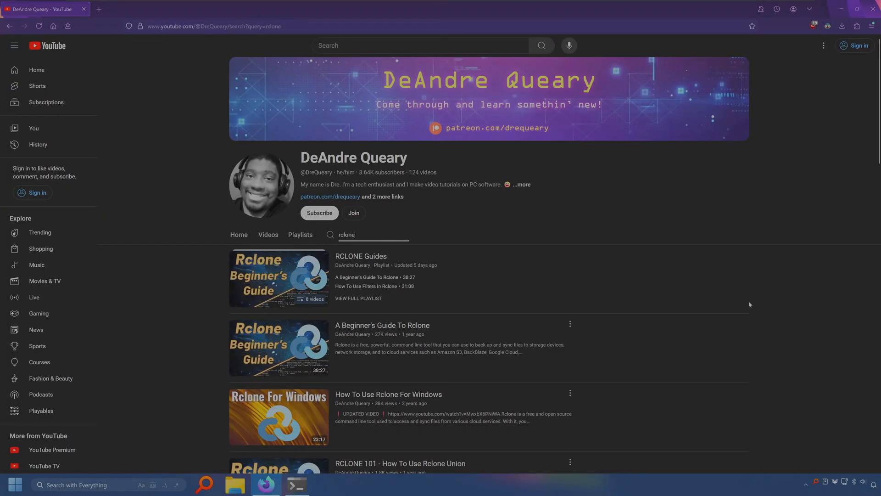
Move firefox.jpg from the desktop to E:/ with rclone move and check it on the drive.
scroll("down", 3)
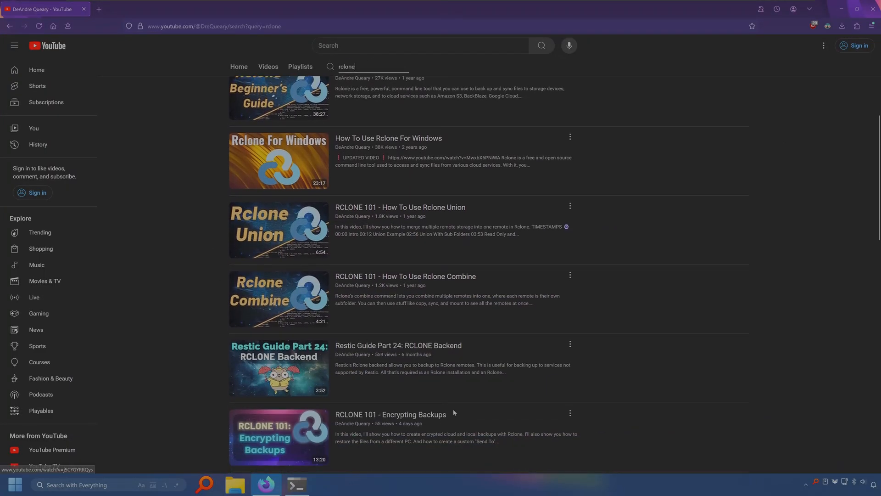
scroll("down", 3)
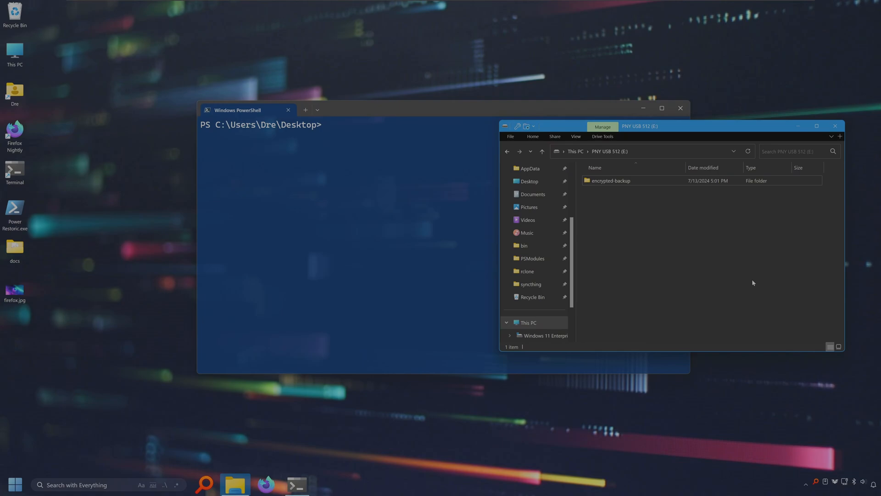
mouse_move(475, 254)
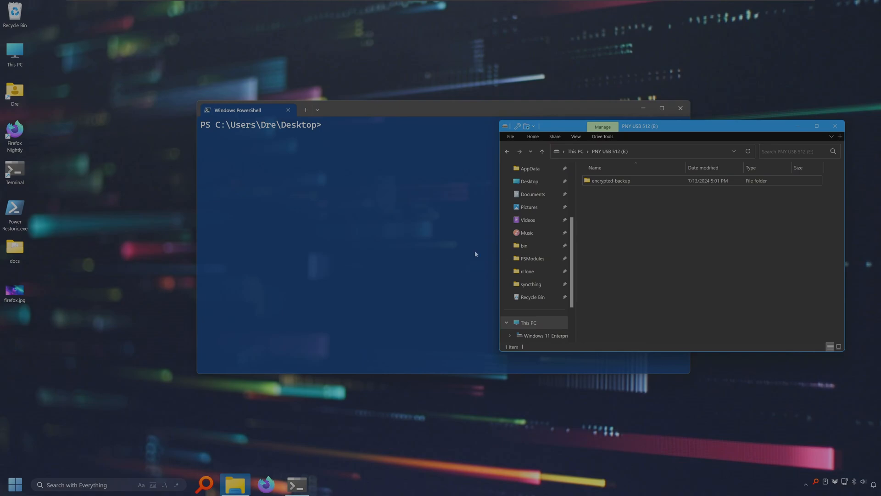
type("rclone move")
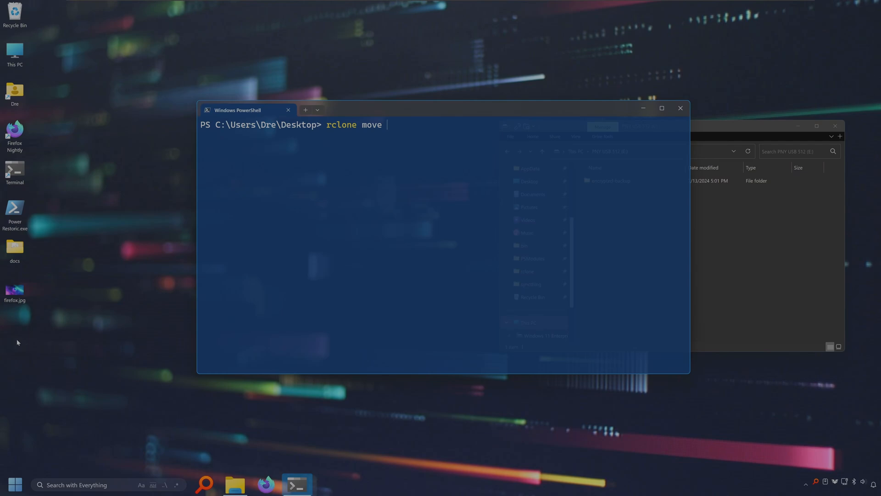
type("C:\\Users\\Dre\\Desktop\\firefox.jpg")
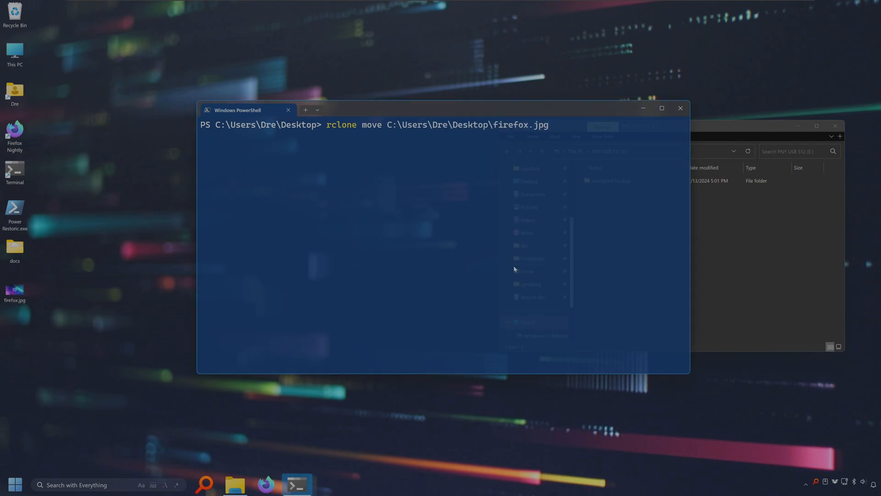
type("E")
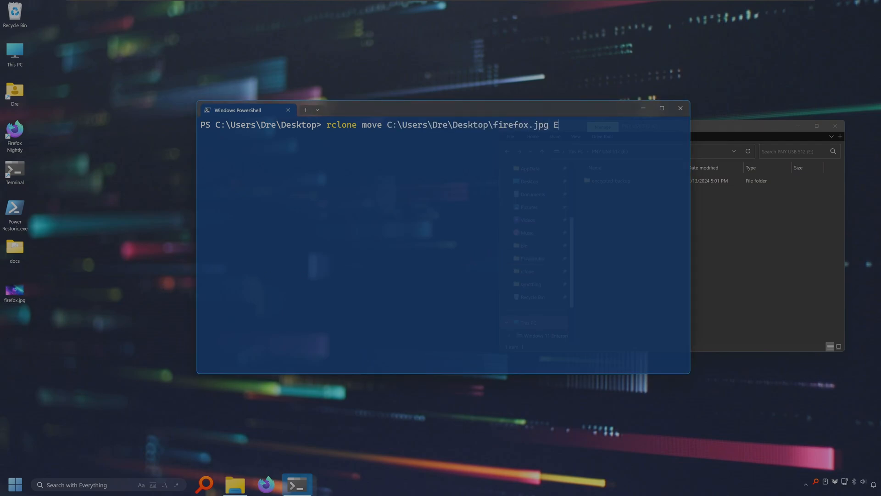
type(":/")
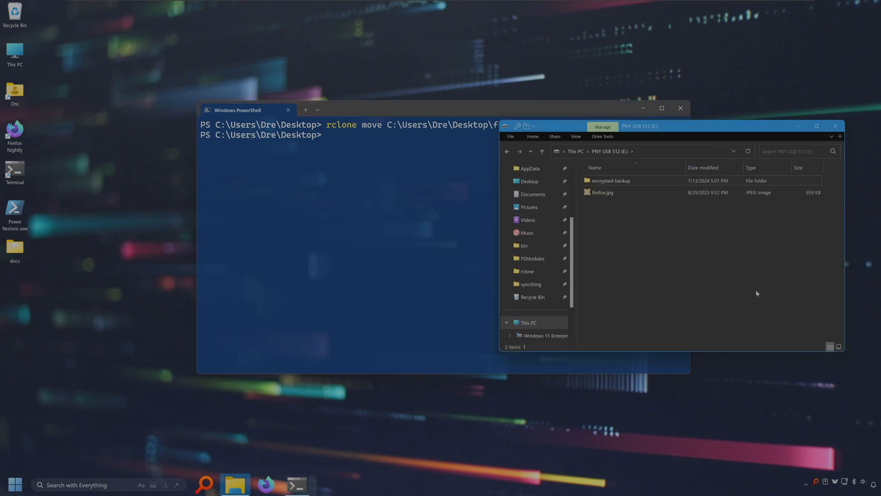
left_click(602, 192)
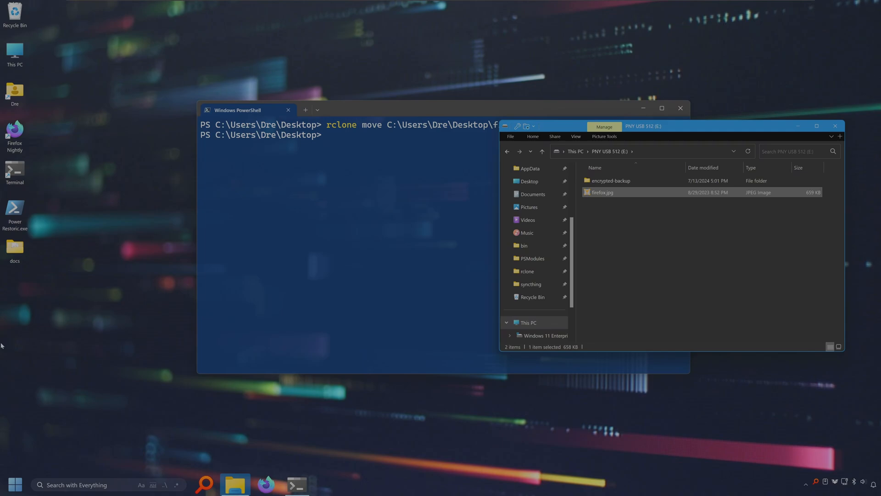
mouse_move(677, 246)
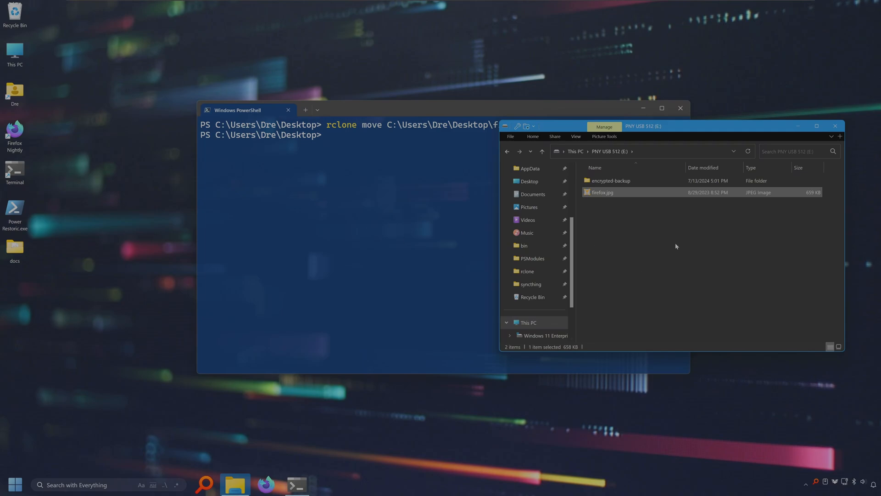
mouse_move(660, 237)
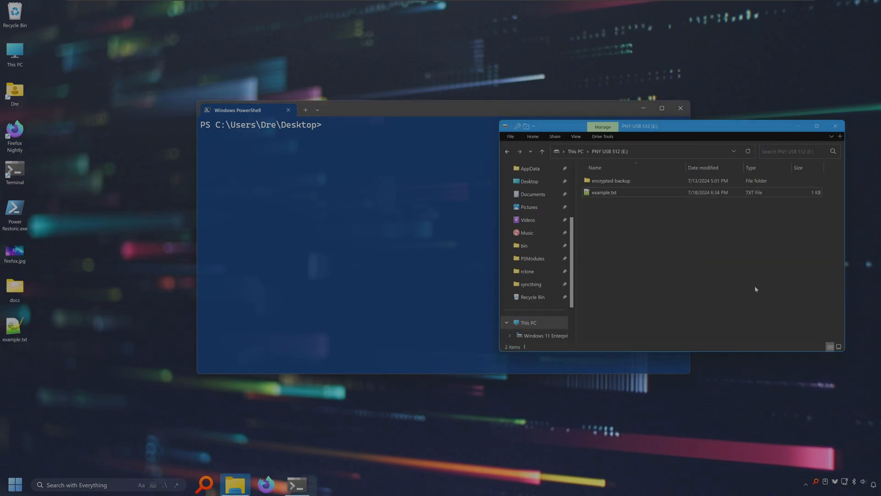
mouse_move(617, 192)
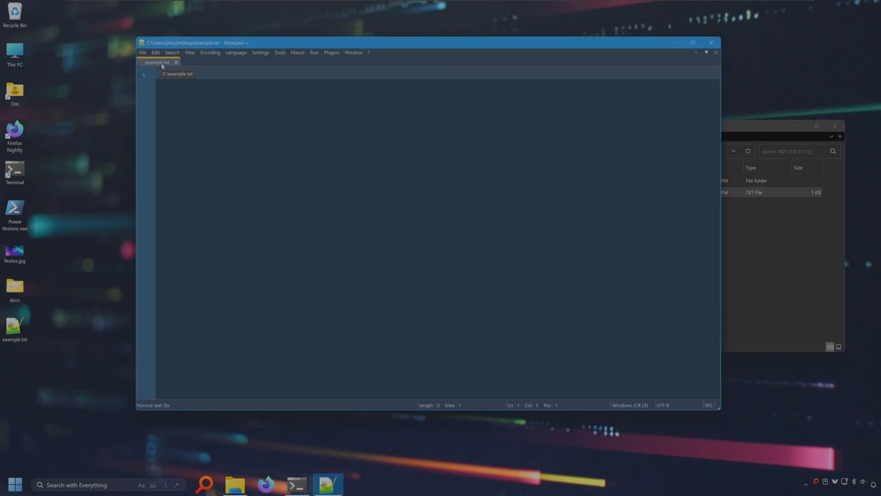
Move example.txt from the desktop to E:/ with rclone move and open it from the drive.
left_click(297, 484)
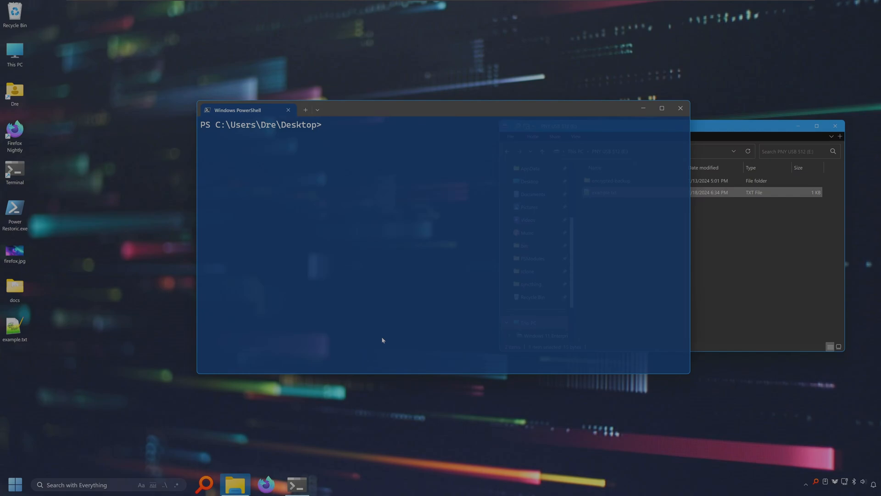
type("rclone move")
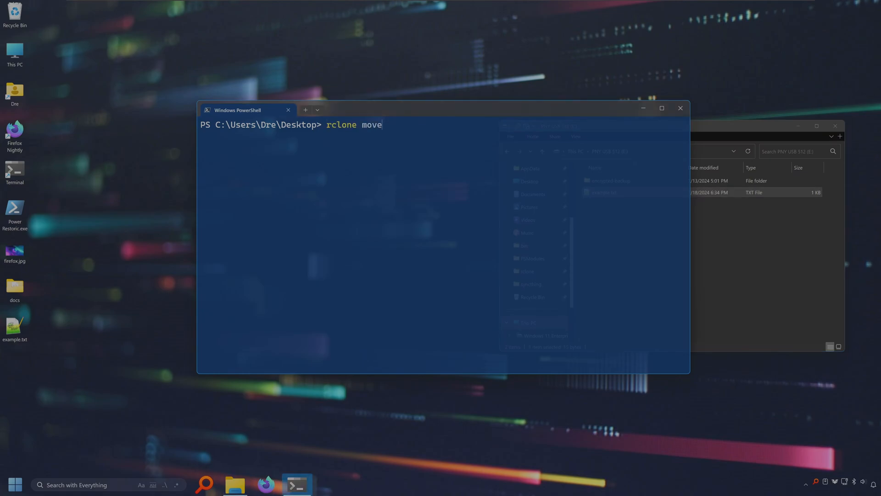
type("C:\\Users\\Dre\\Desktop\\example.txt")
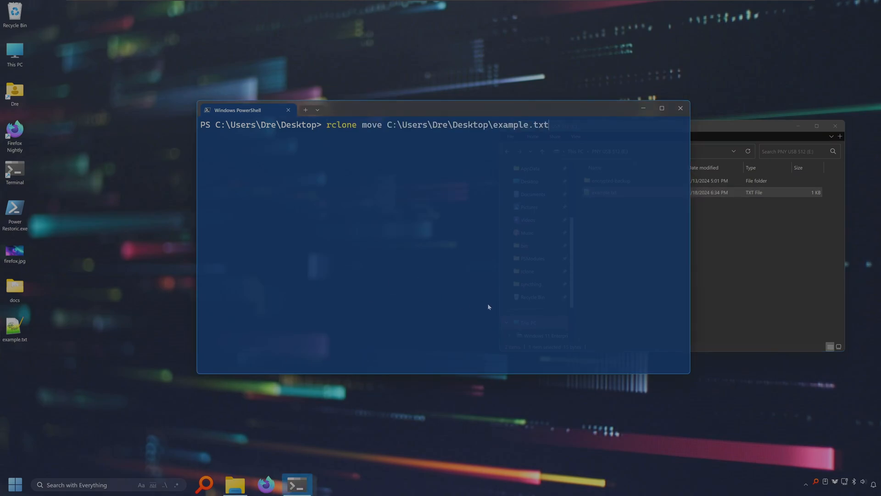
mouse_move(497, 304)
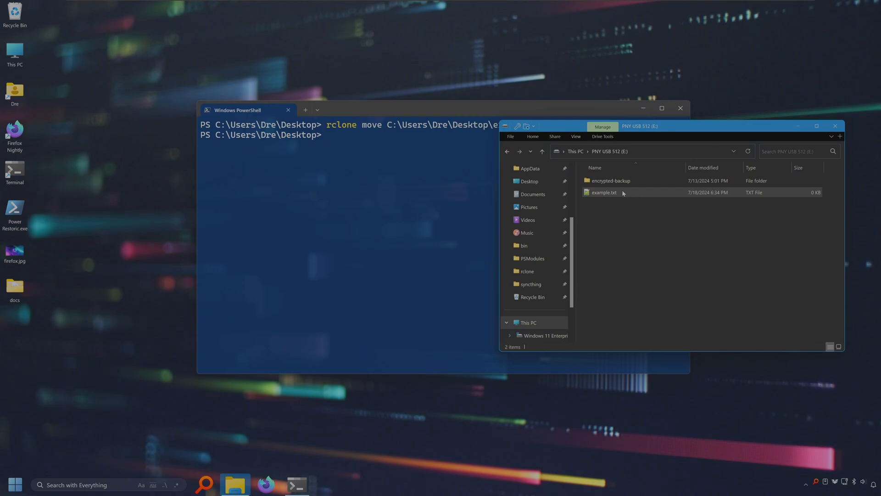
double_click(603, 192)
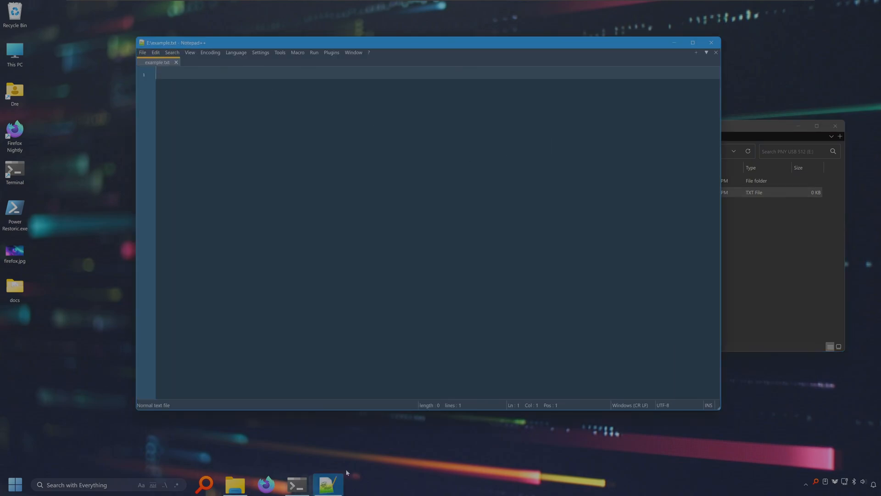
Move the docs folder to E:/documents with rclone move -P showing progress.
left_click(297, 484)
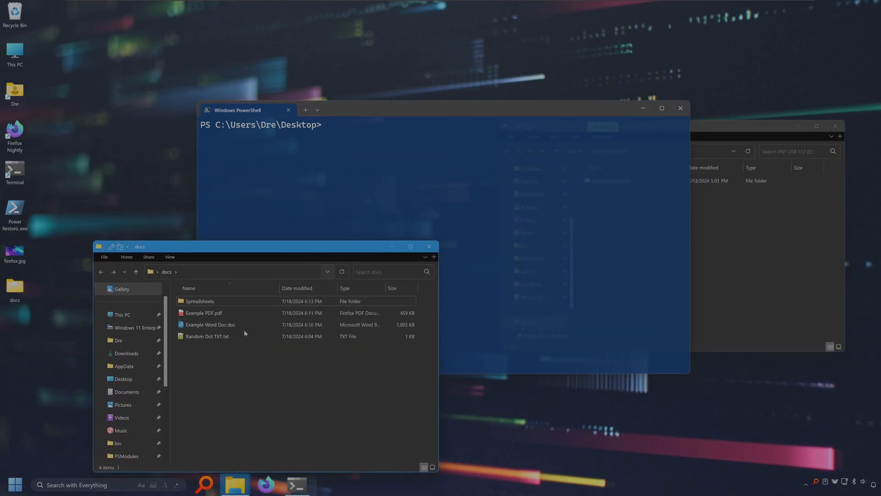
left_click(209, 324)
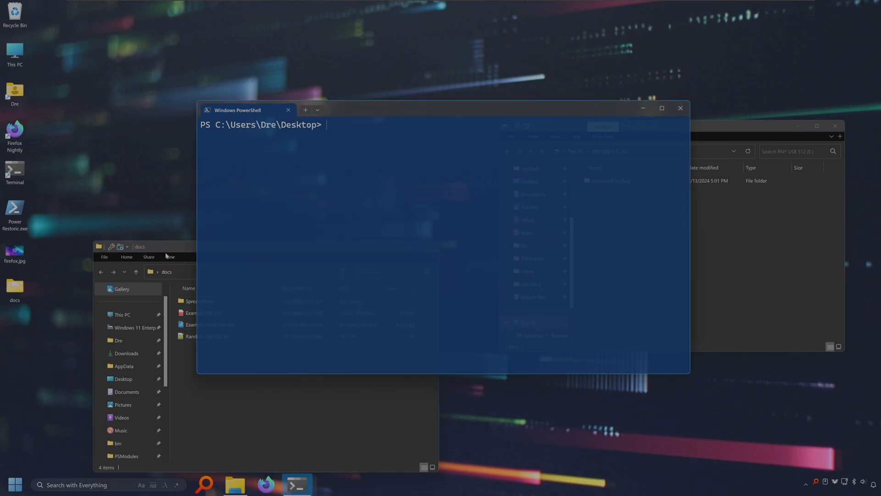
type("rclone c")
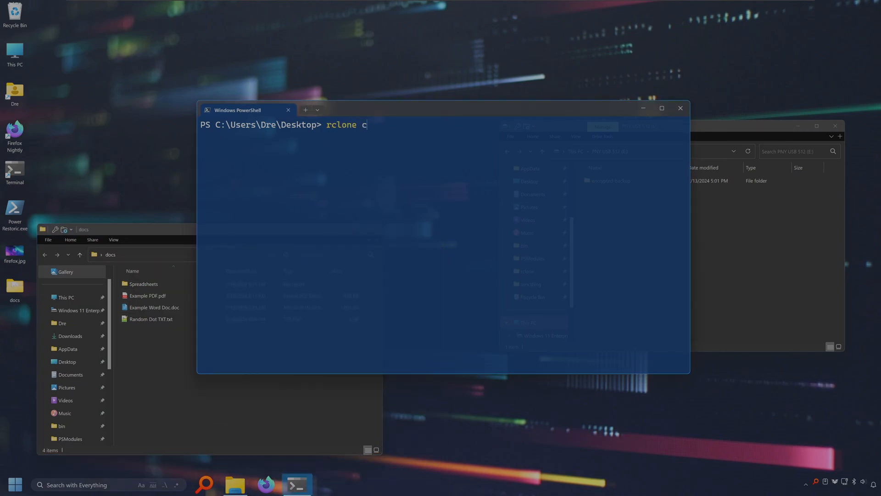
type("move")
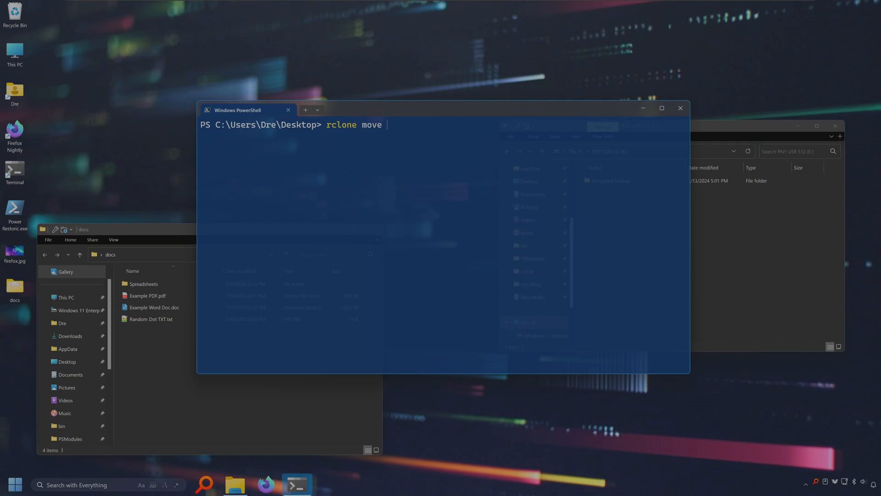
type("docs")
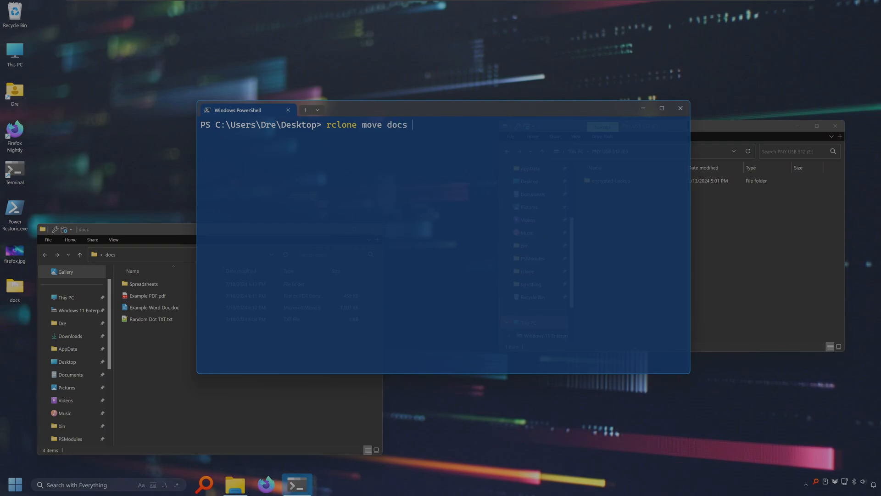
type("E:/")
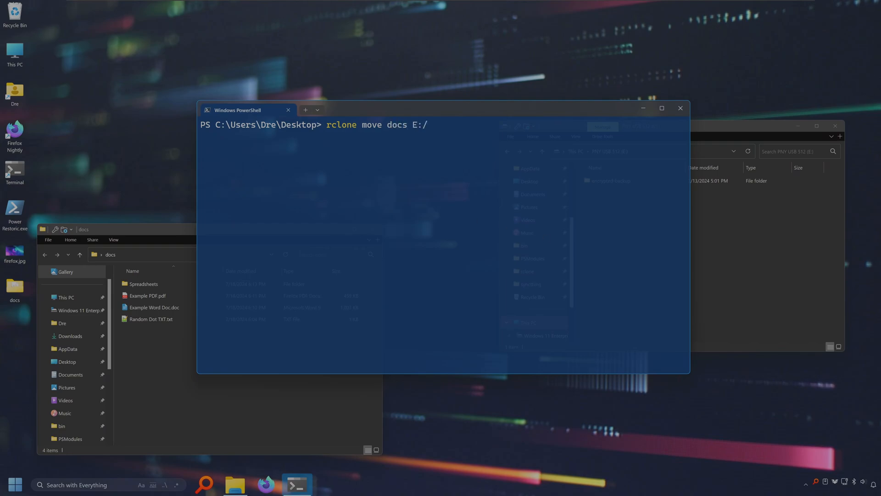
type("document")
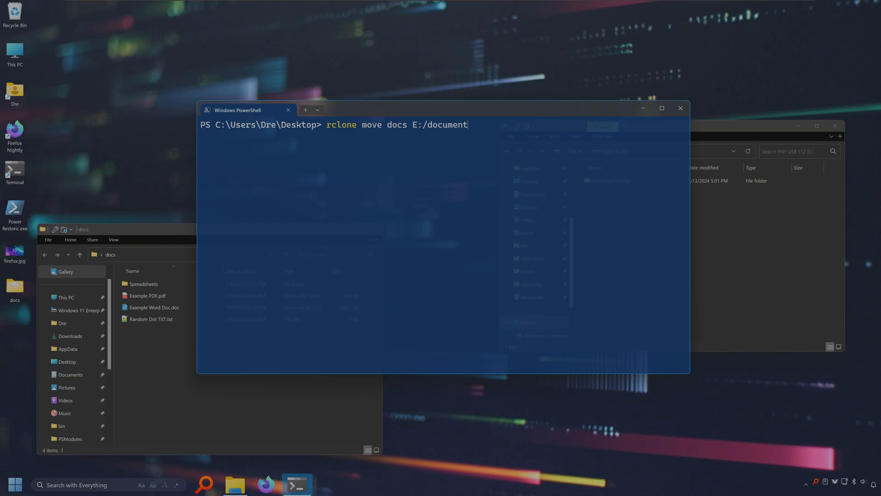
type("s")
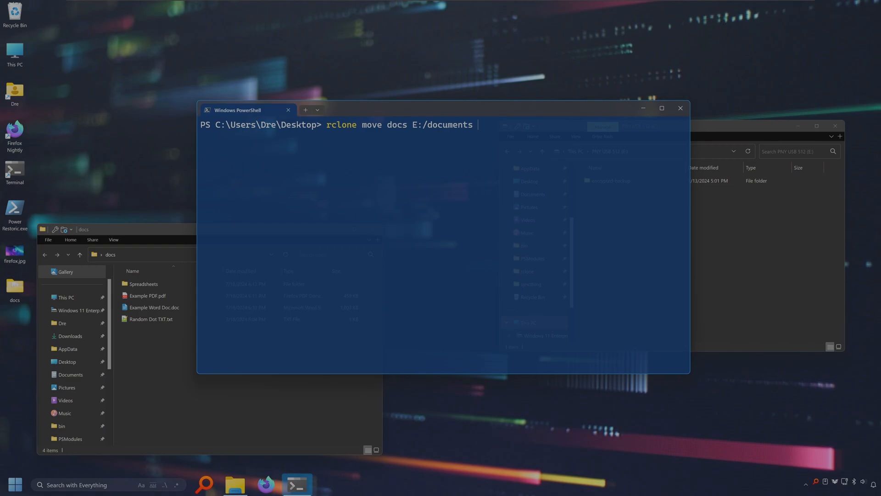
type("-P")
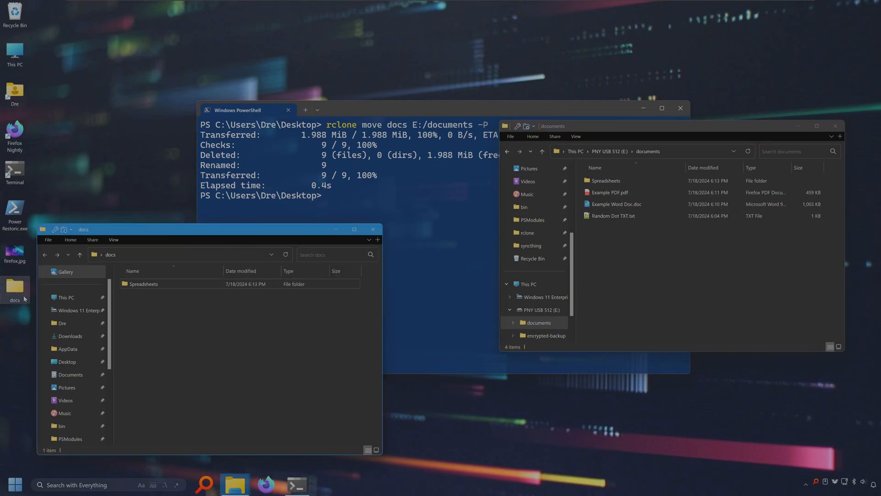
Browse the leftover empty Spreadsheets and others subfolders in the desktop docs folder.
double_click(144, 284)
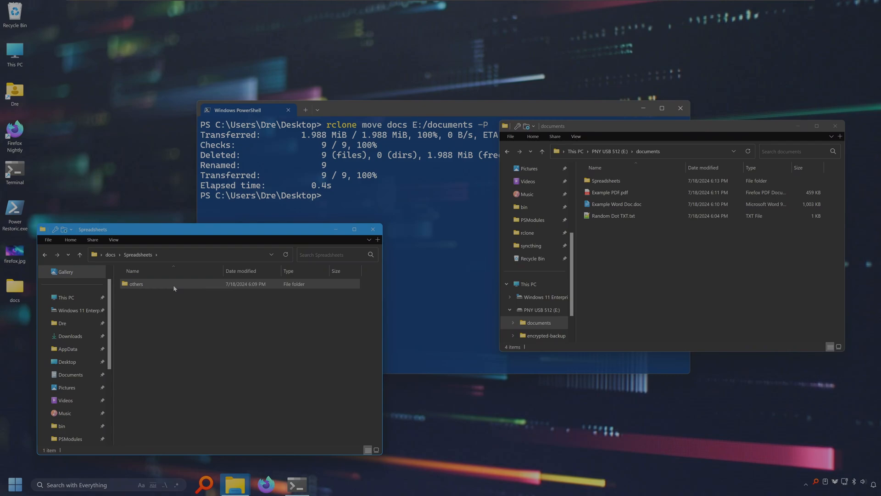
double_click(137, 284)
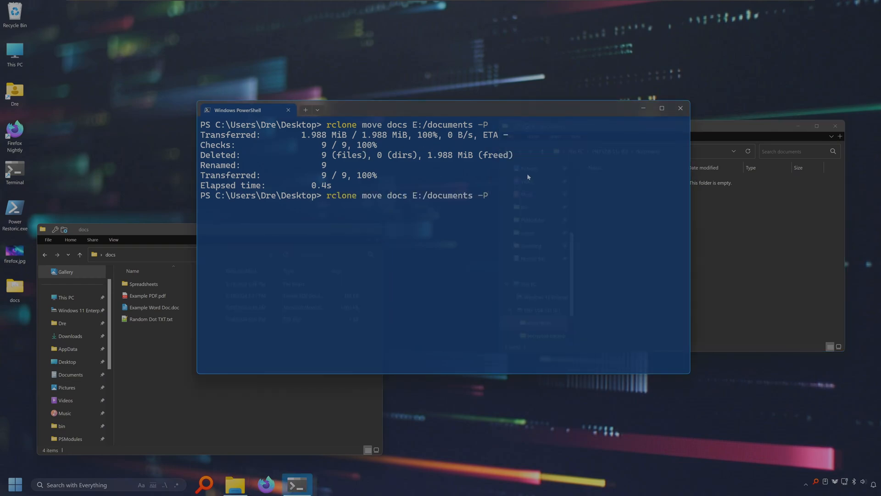
Enter rclone move docs E:/documents -P with --delete-empty-src-dirs appended.
type("--delete-empty-src-dirs")
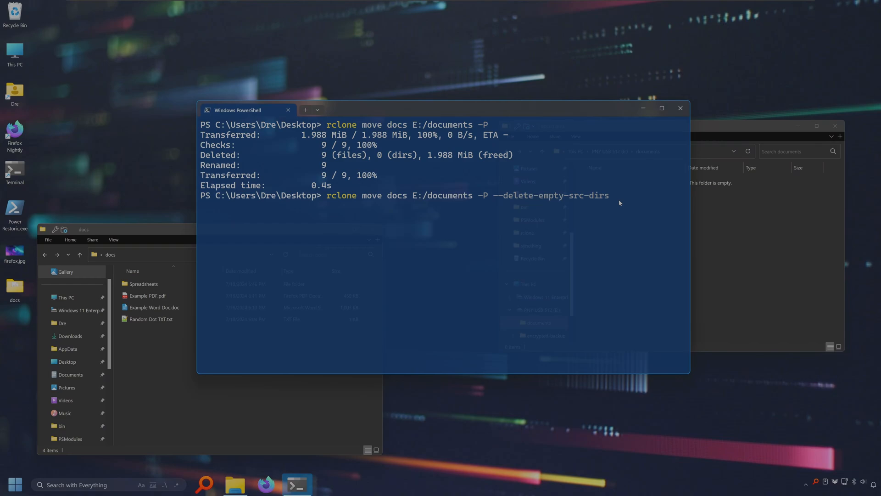
key("Enter")
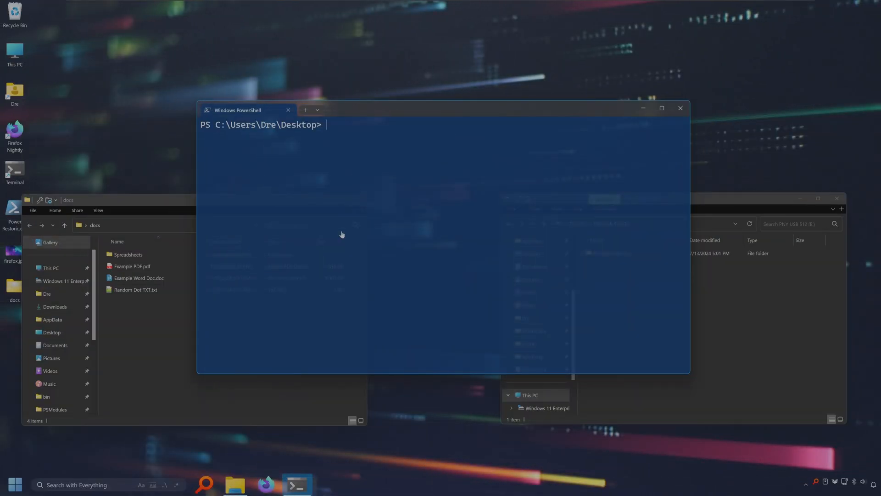
View the Spreadsheets folder inside docs beside drive E: holding only encrypted-backup.
left_click(661, 108)
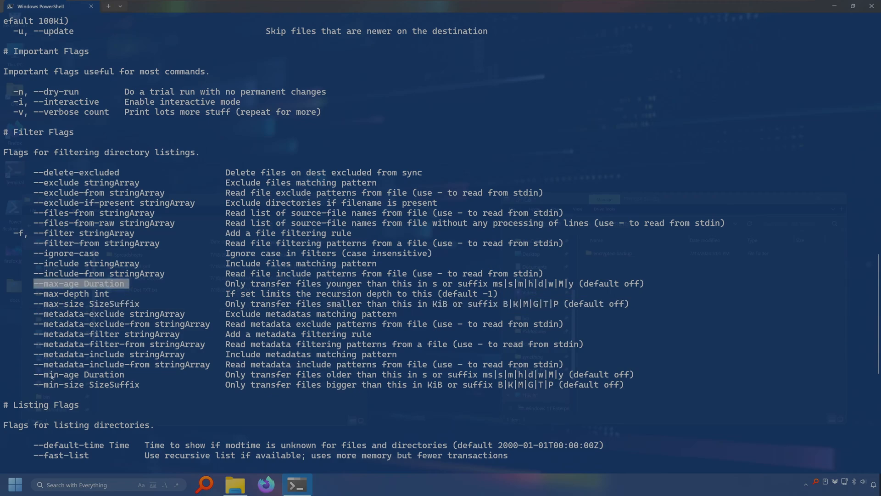
mouse_move(349, 377)
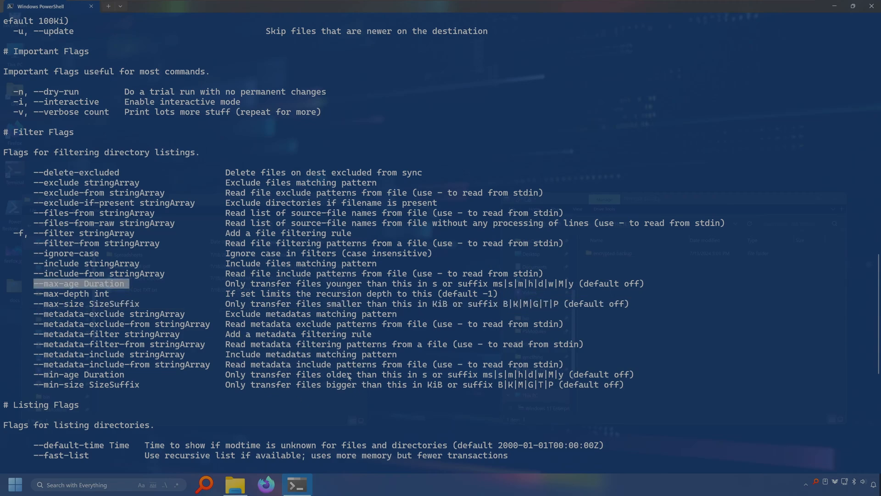
mouse_move(152, 207)
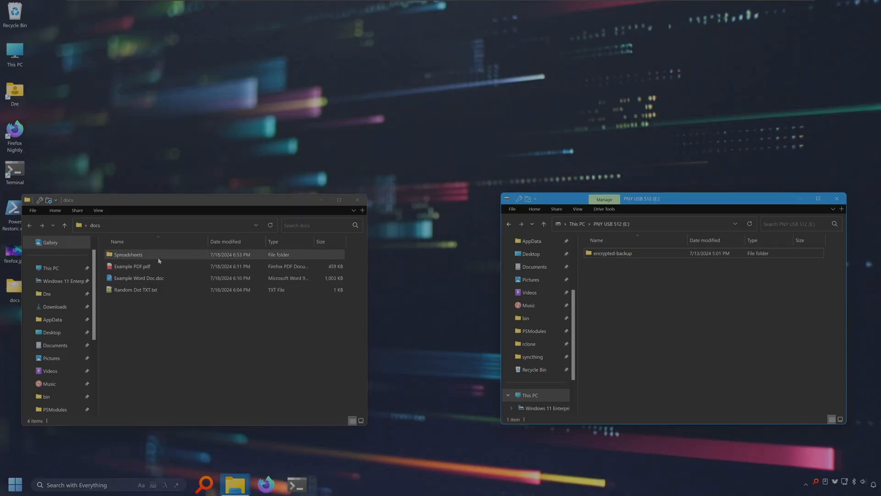
double_click(128, 254)
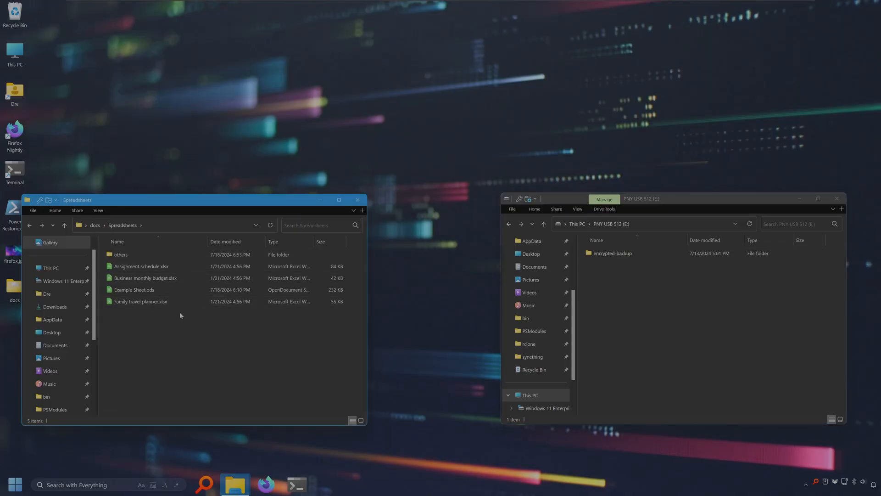
mouse_move(162, 311)
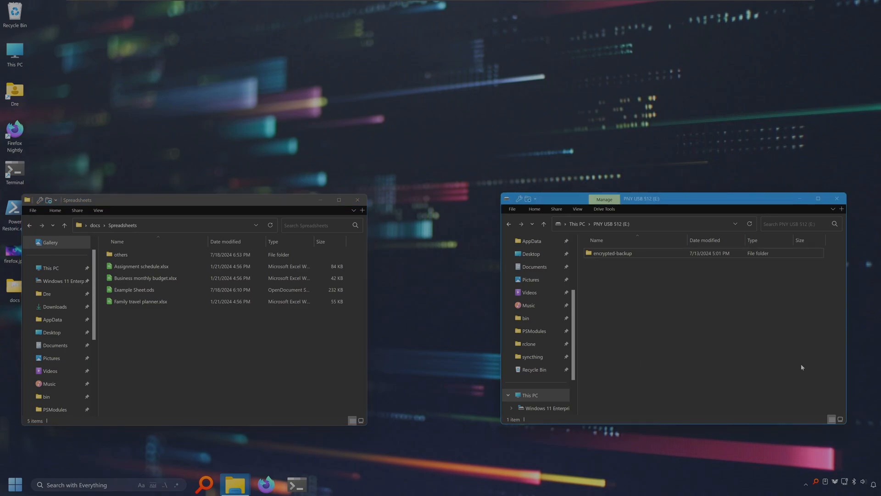
mouse_move(700, 352)
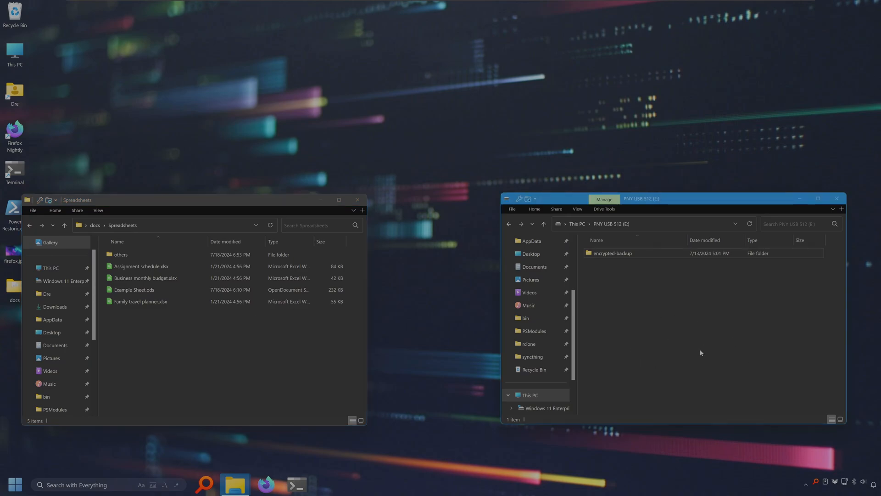
mouse_move(318, 83)
type("rclone move")
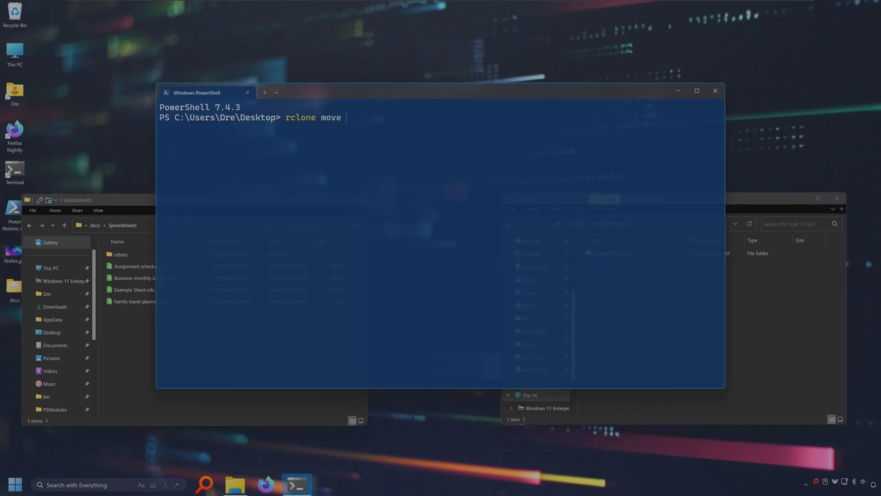
Write rclone move docs E:/xl with --filter "+ *.xlsx" and --filter "- *".
type("C:\\Users\\Dre\\Desktop\\docs E")
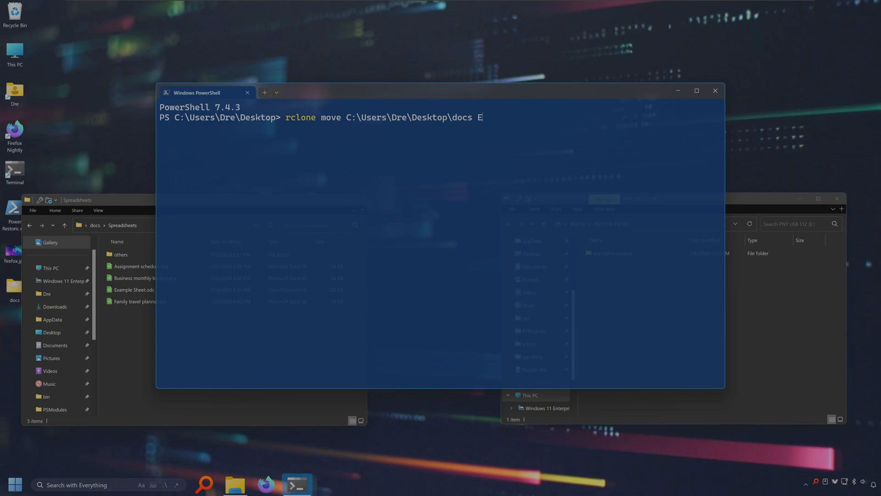
type(":/")
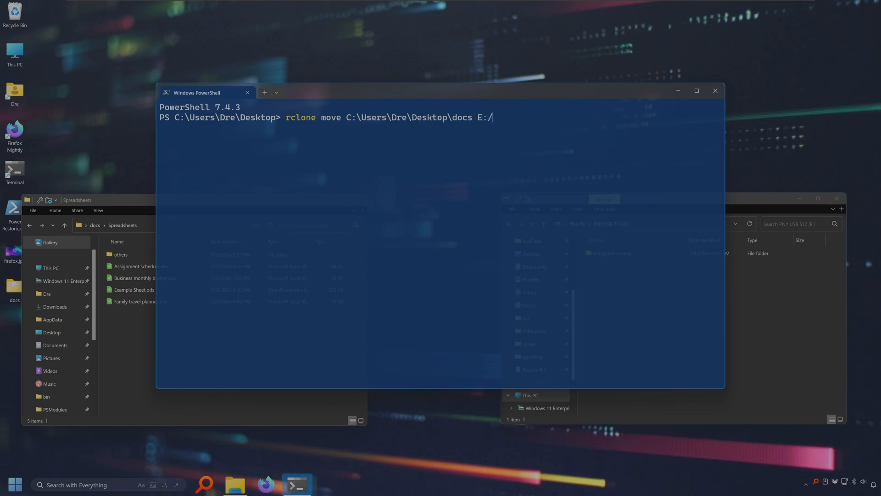
type("xl --filt")
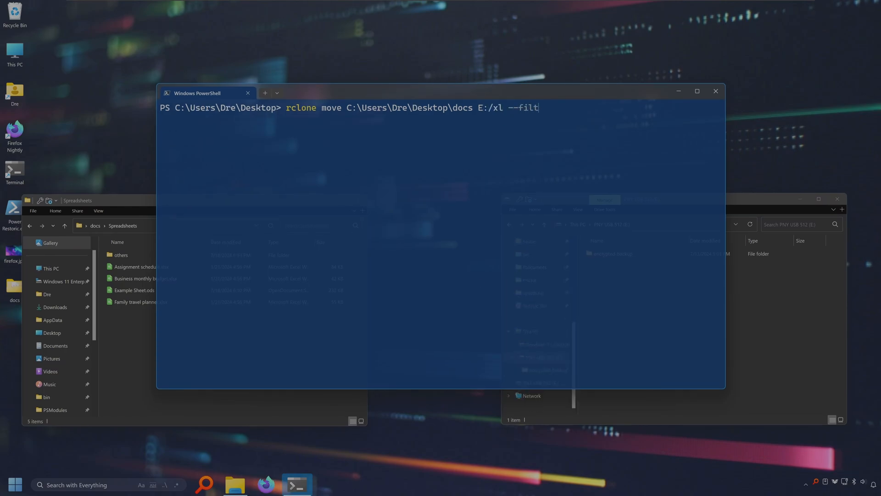
type("er")
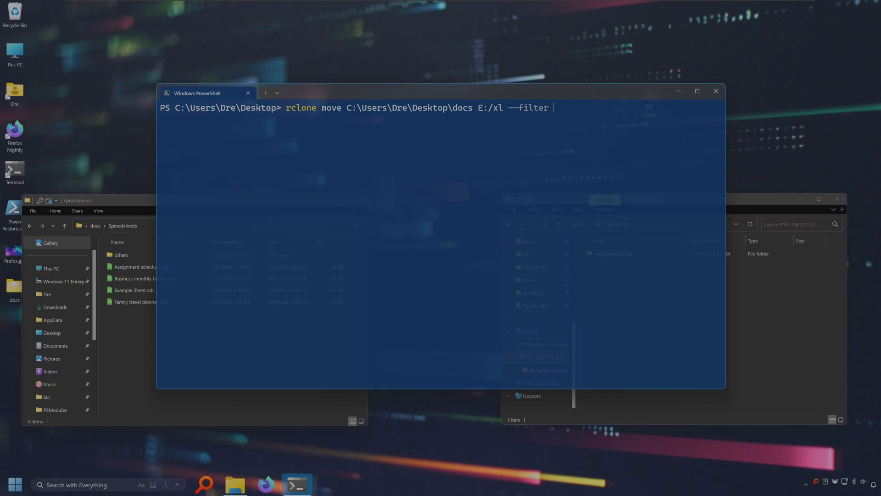
type("\"\"")
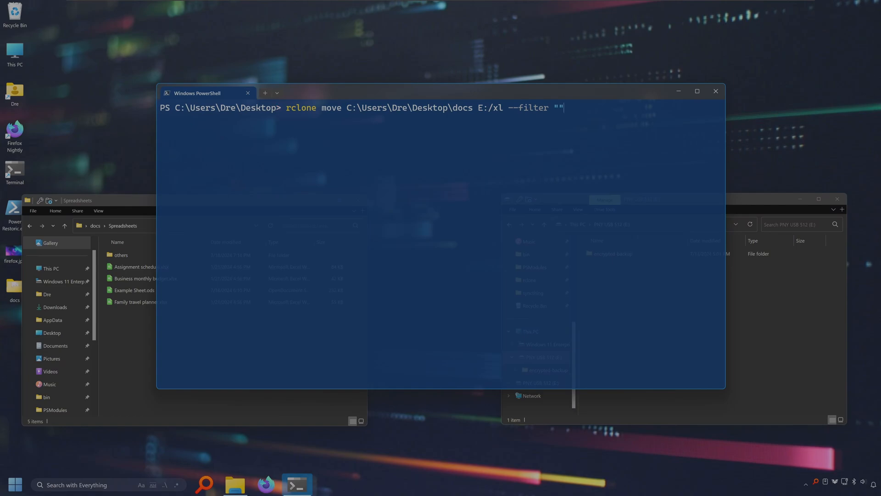
type("+")
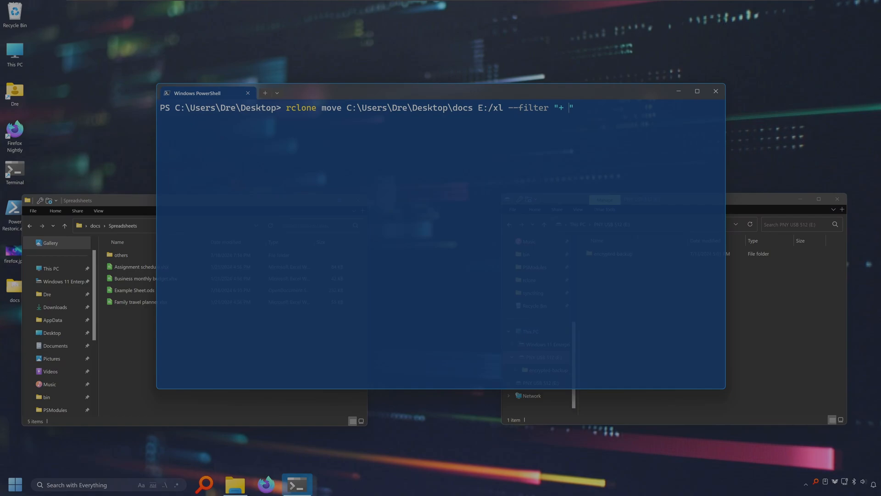
type("*.xlsx")
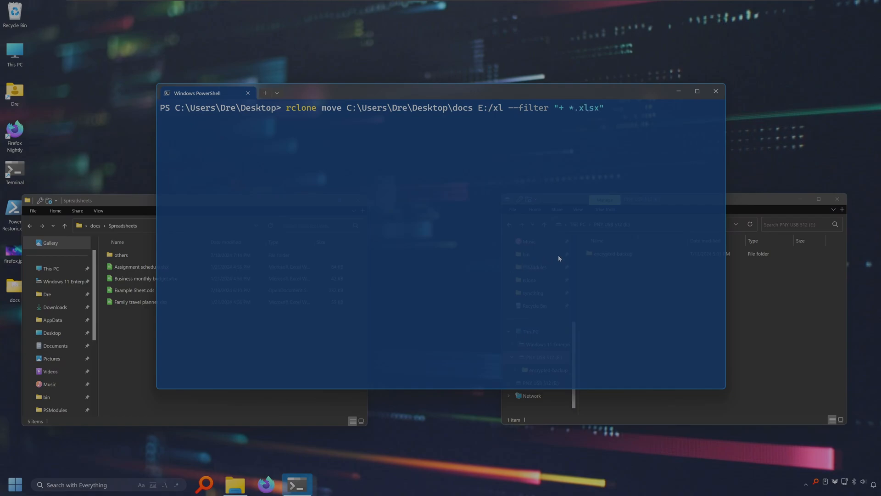
type("--fi")
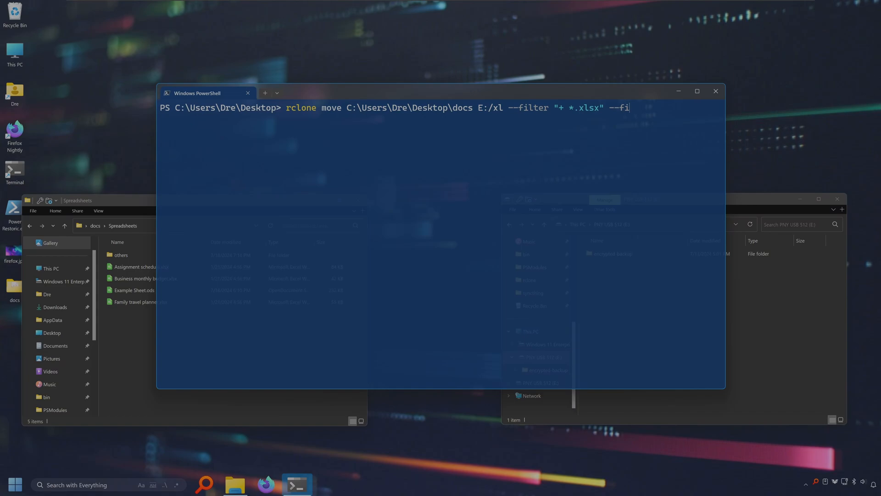
type("lter")
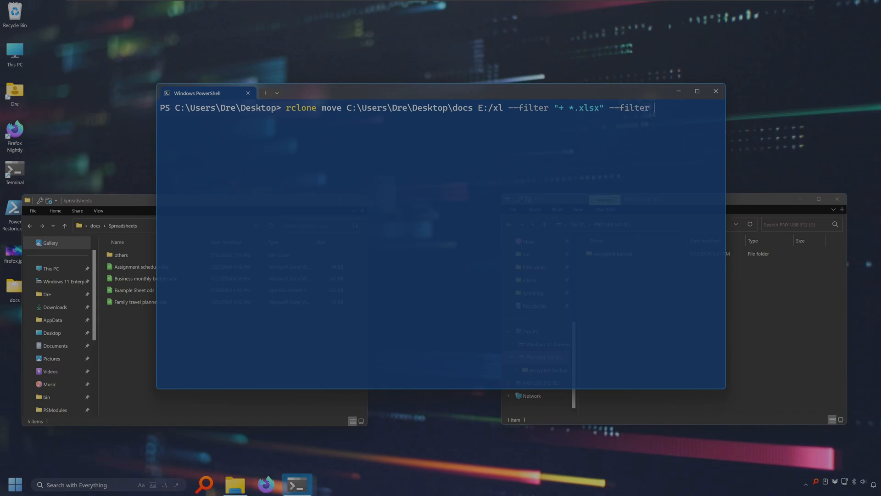
type("\"-")
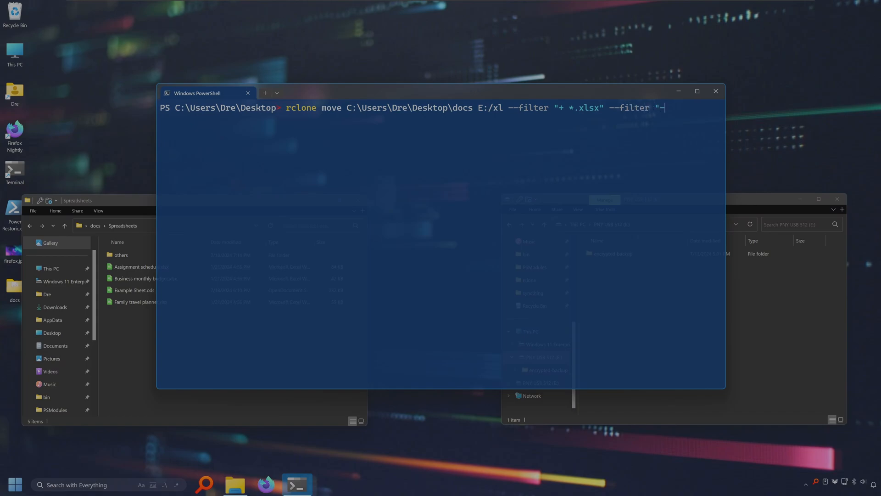
left_click(147, 279)
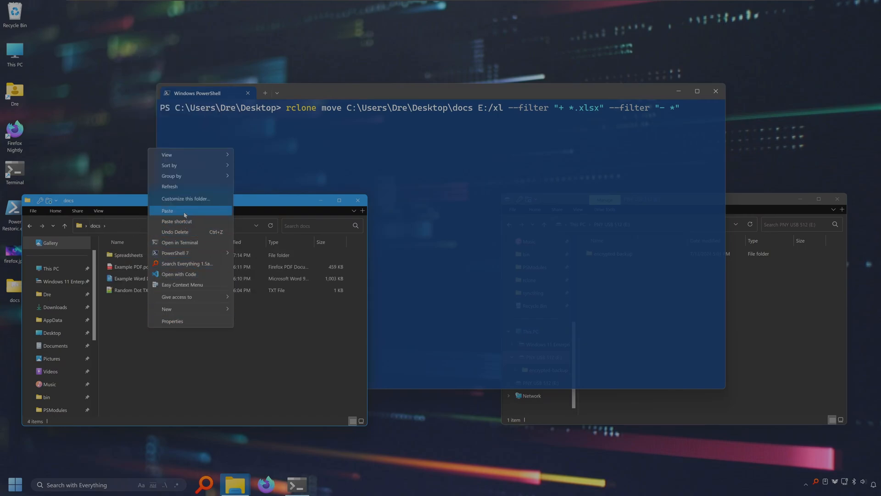
Paste Sample.xlsx into docs, dry-run the filtered move listing six .xlsx files, then run it for real.
left_click(167, 210)
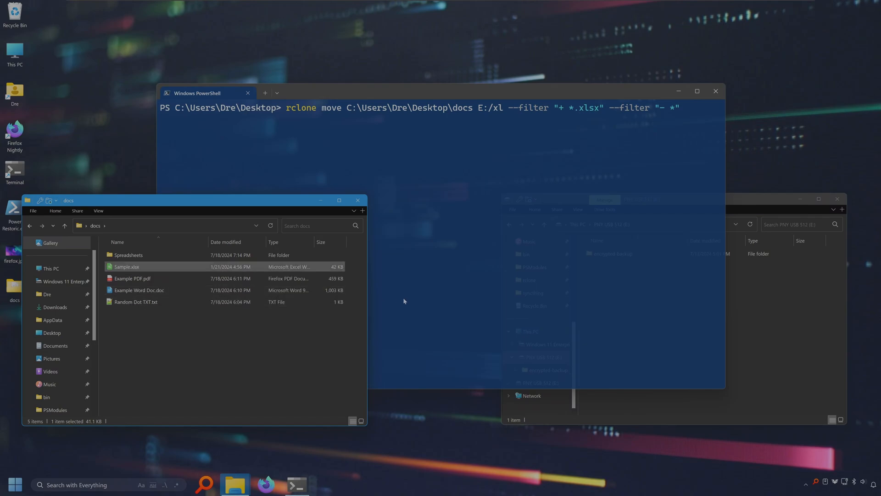
type("--dry-run")
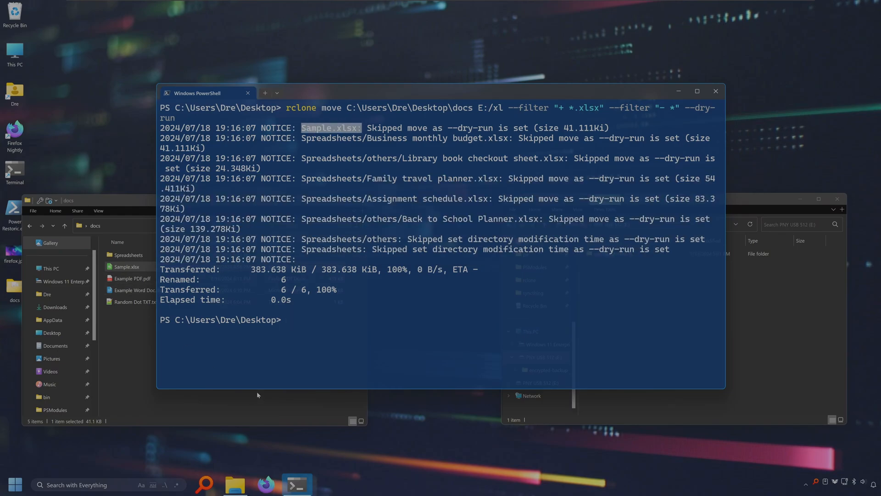
type("rclone move C:\\Users\\Dre\\Desktop\\docs E:/xl --filter \"+ *.xlsx\" --filter \"- *\" --dry")
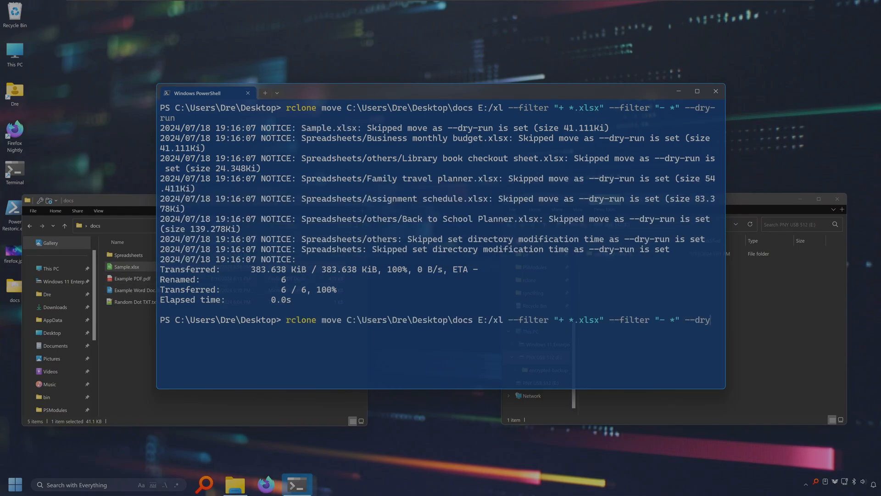
key("Backspace")
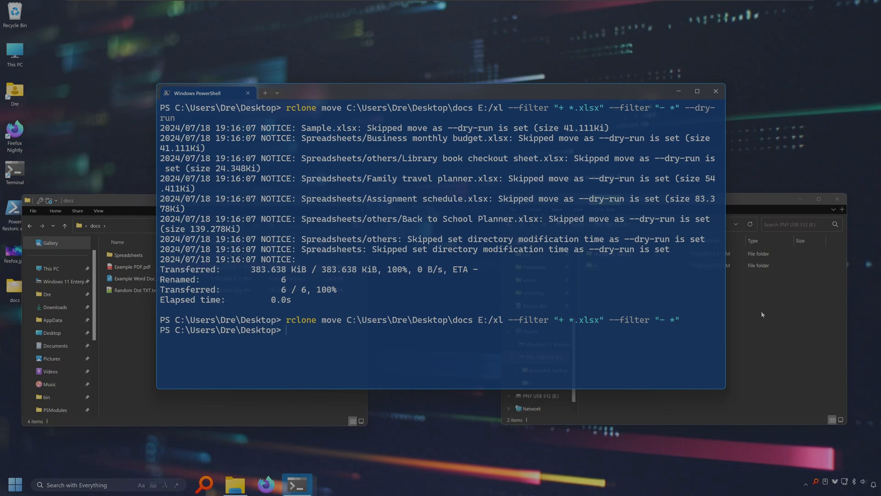
Check the new xl folder on E: holding Sample.xlsx and the Spreadsheets folder.
left_click(594, 265)
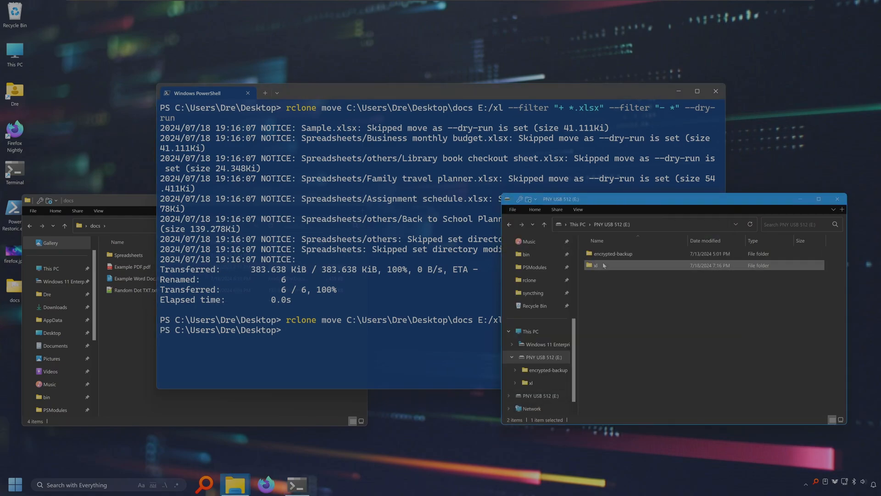
double_click(595, 264)
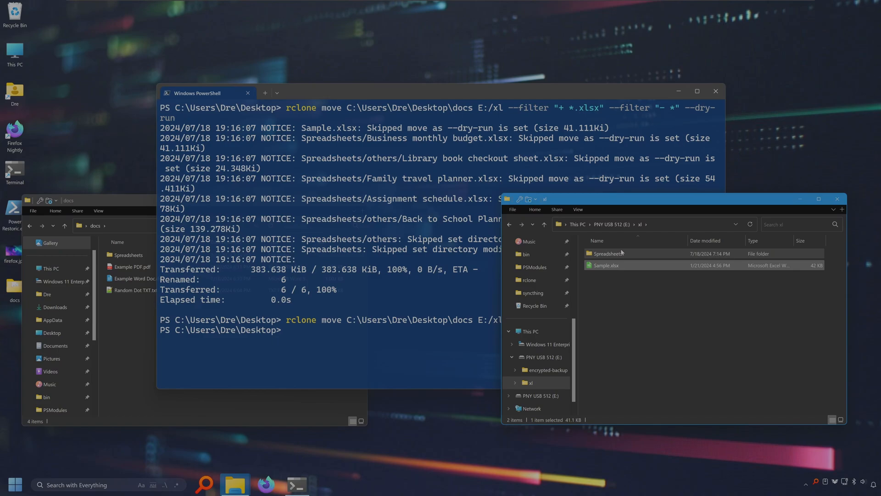
double_click(608, 254)
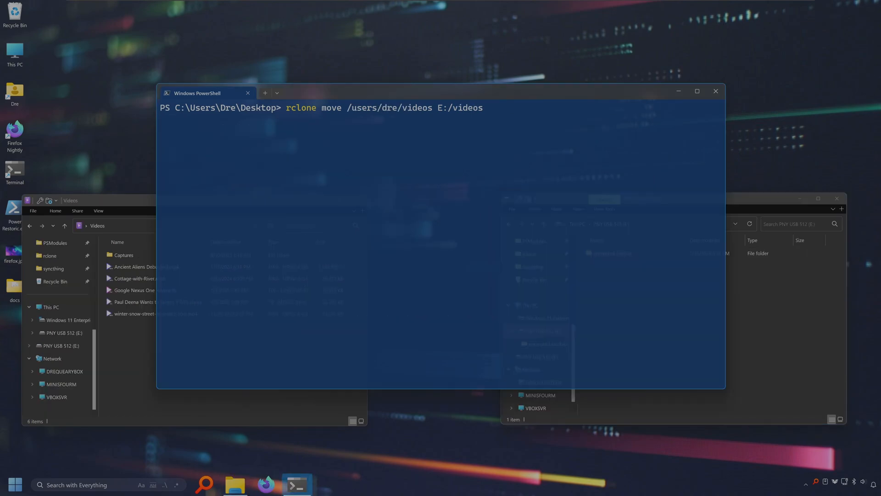
Enter rclone move /users/dre/videos E:/videos with --max-size 1g and --dry-run.
left_click(145, 266)
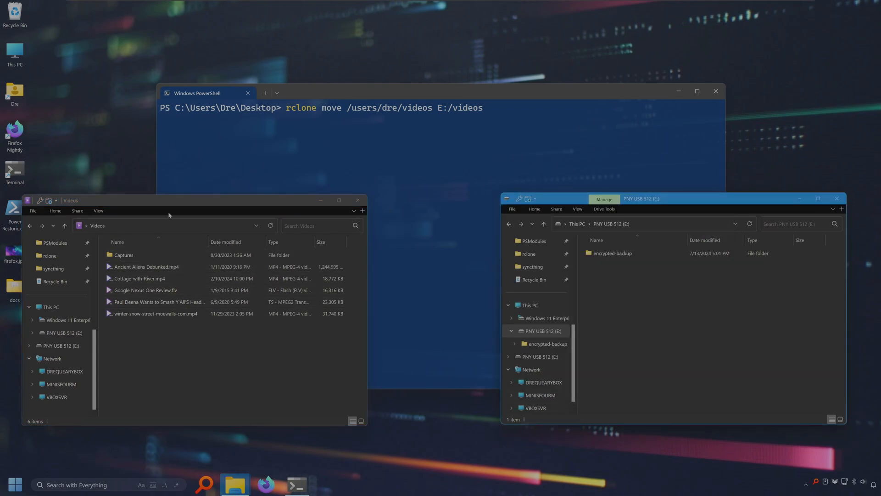
left_click(147, 266)
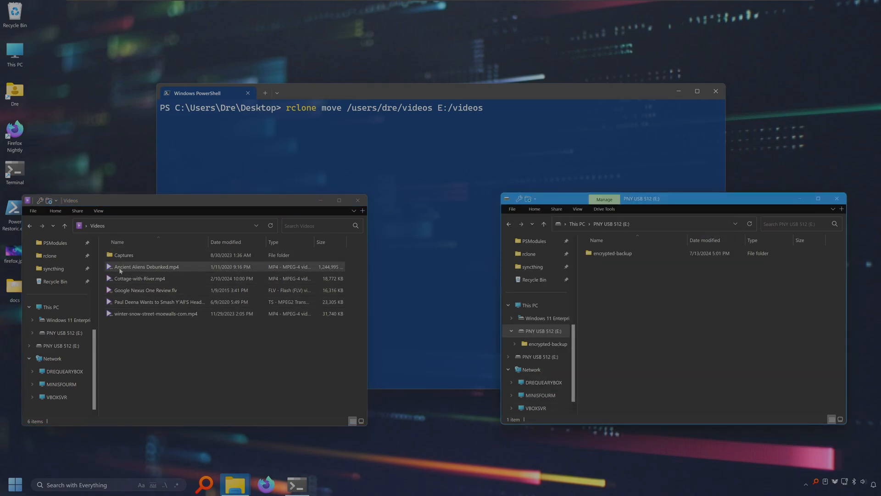
left_click(145, 266)
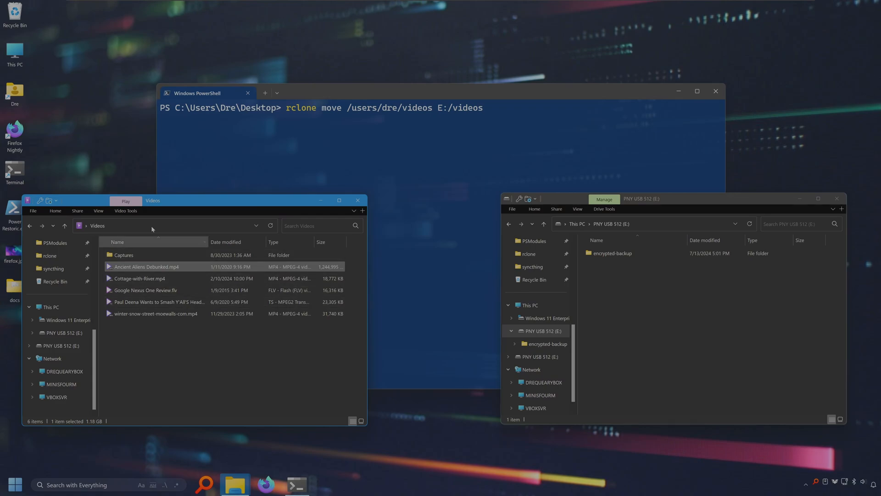
mouse_move(180, 269)
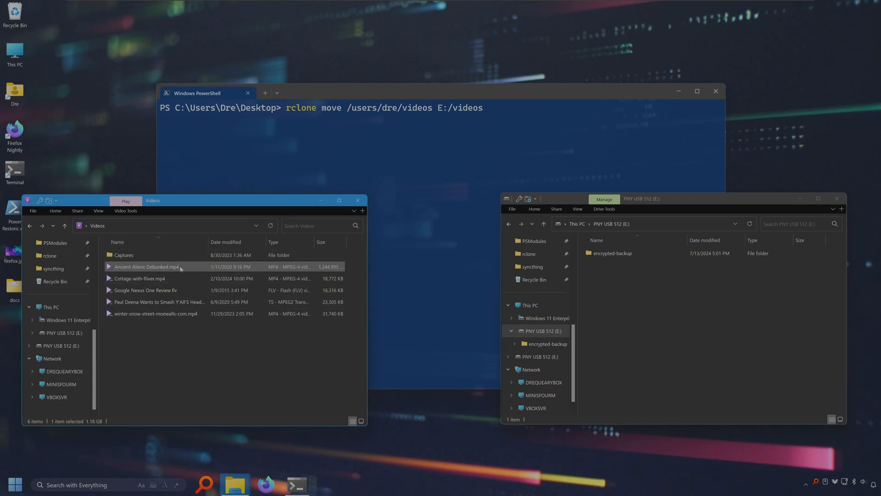
mouse_move(141, 274)
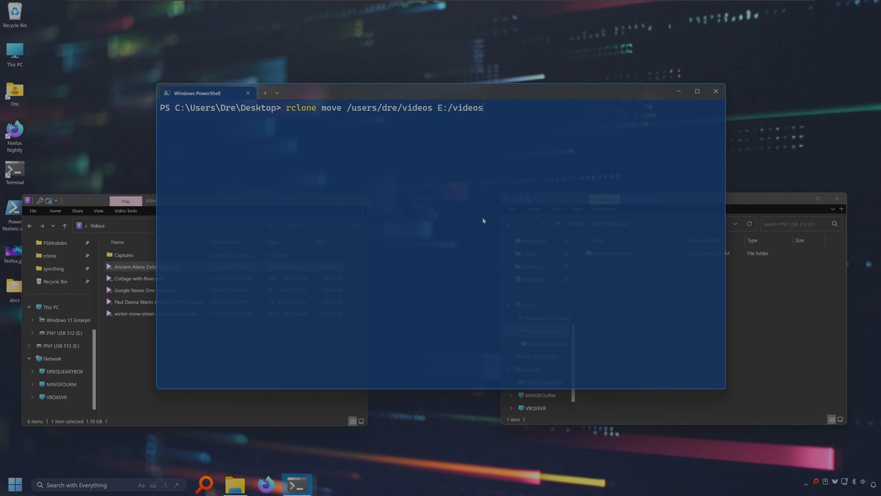
mouse_move(457, 164)
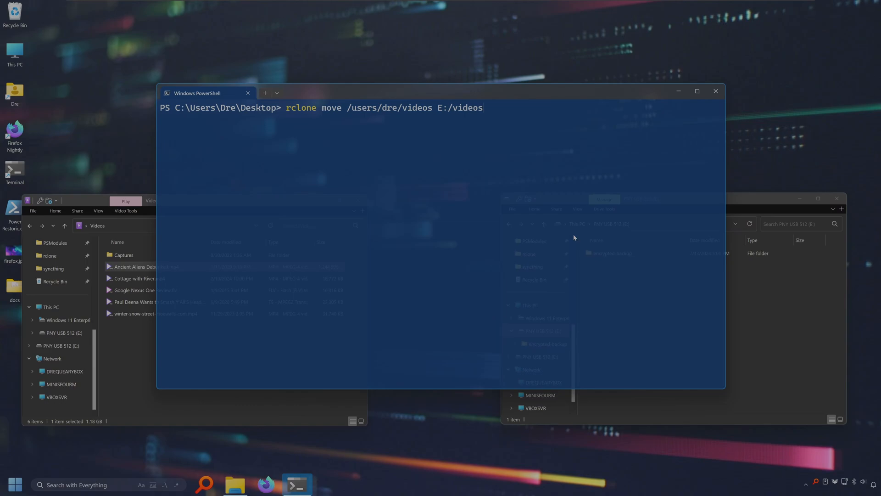
type("--")
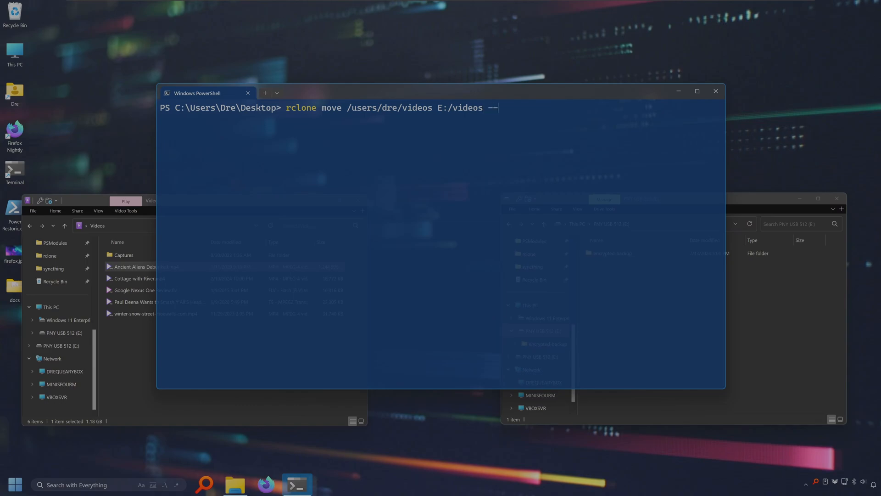
type("max-size")
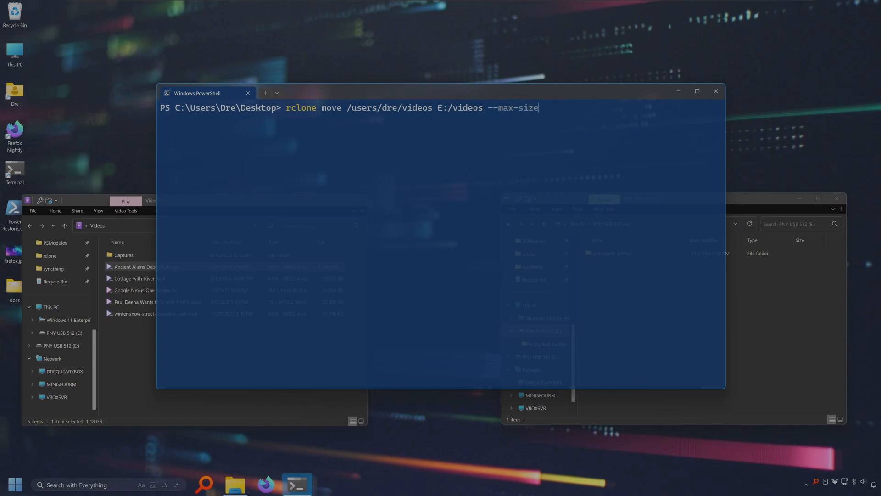
type("1g")
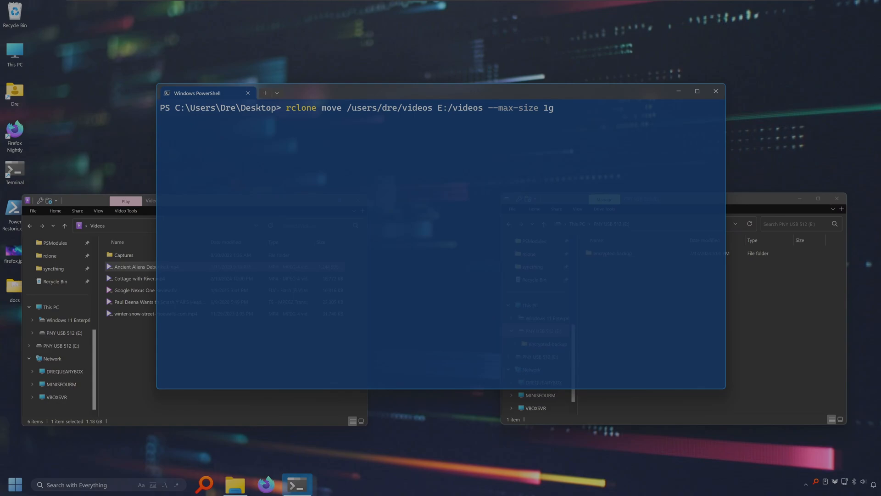
type("--dry")
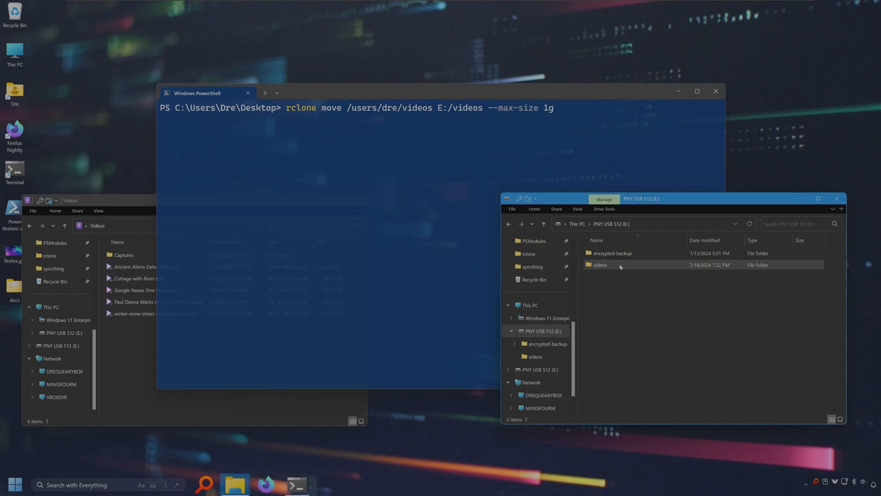
Verify E:\videos holds Captures and the videos under 1 GB after the move.
double_click(599, 264)
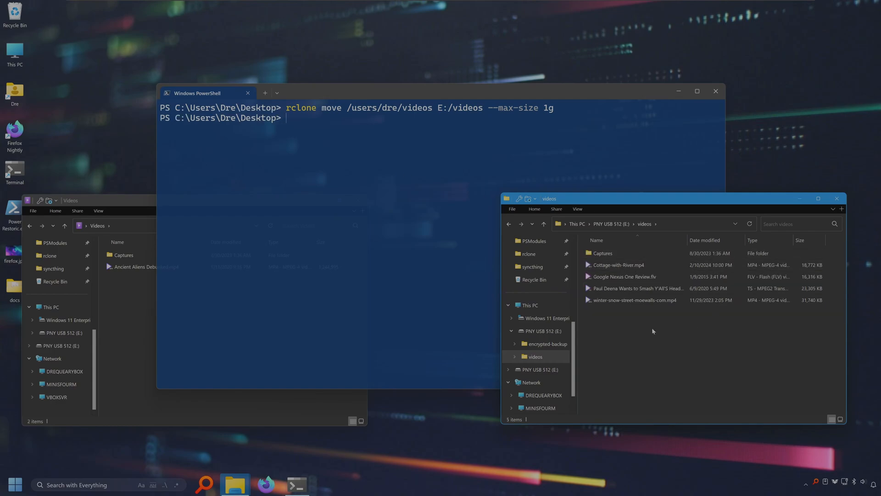
mouse_move(185, 254)
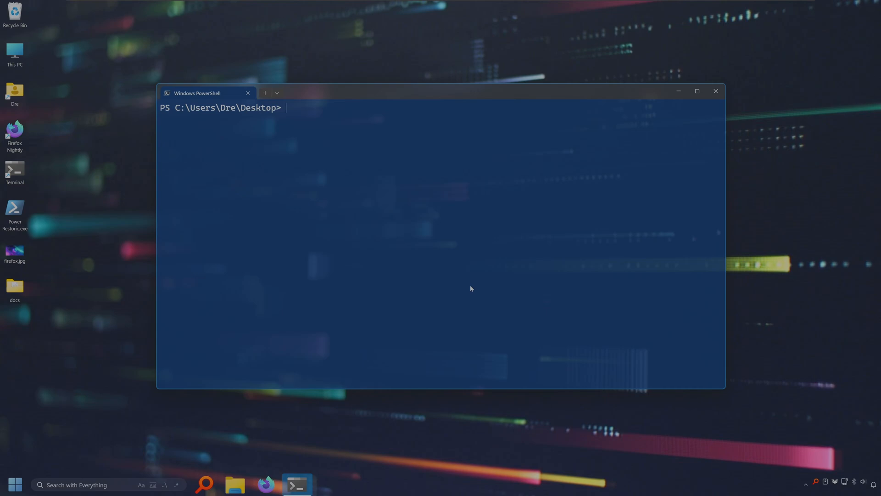
mouse_move(415, 269)
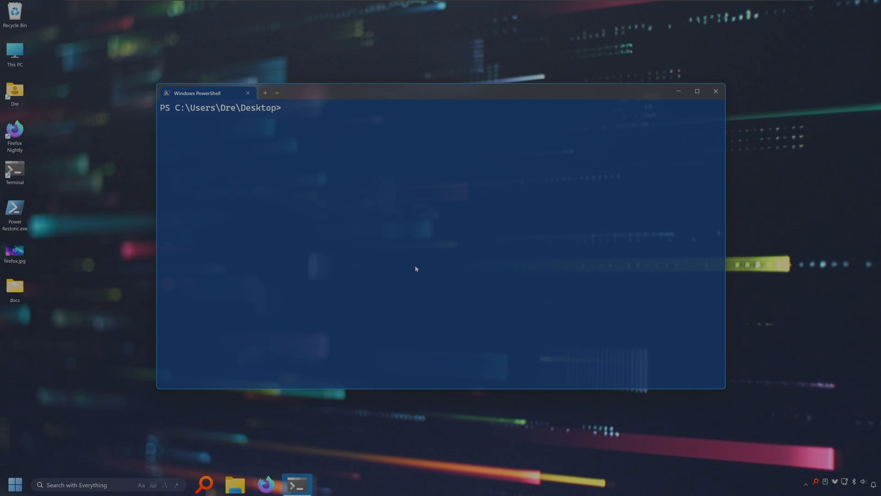
mouse_move(275, 229)
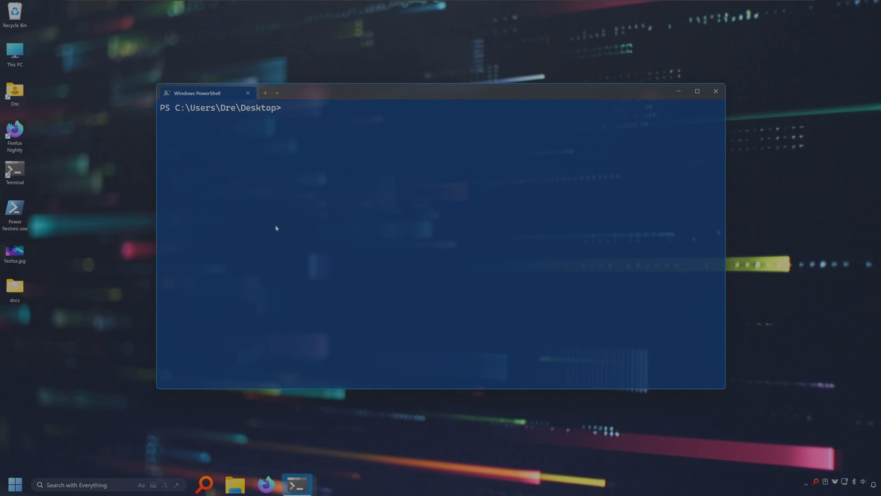
mouse_move(318, 233)
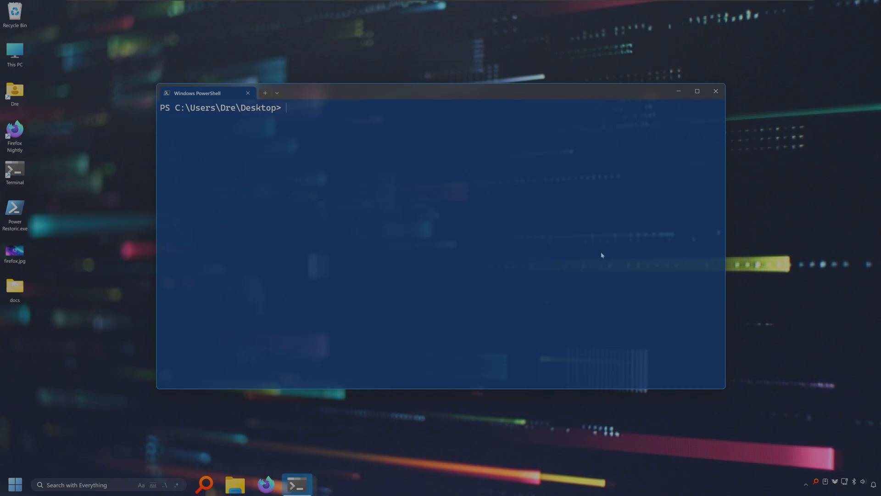
Reopen the desktop docs folder to view its five items.
left_click(13, 286)
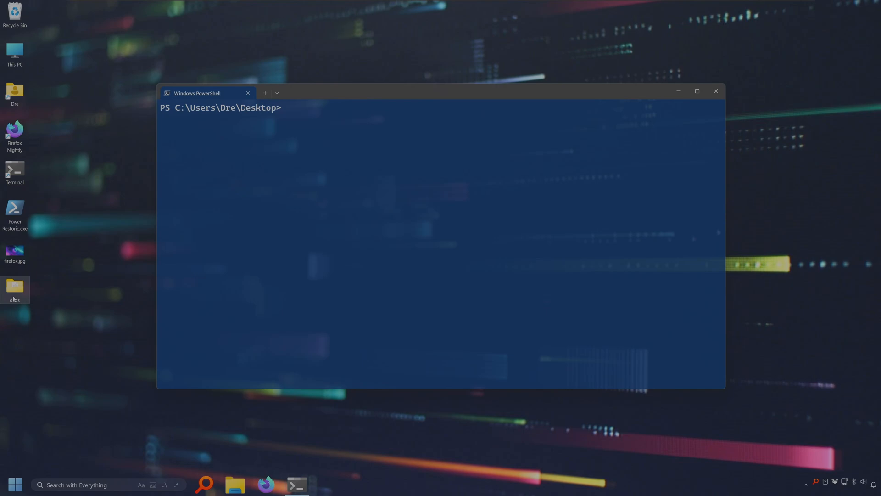
double_click(14, 287)
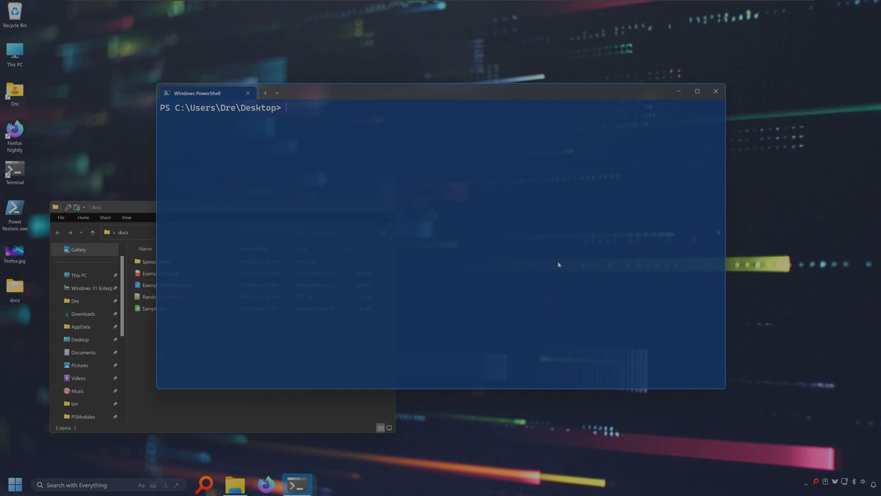
List the s3:drequeary bucket's directories with rclone lsd, showing private, public, vifpics and wp-content.
type("rclone lsd s3")
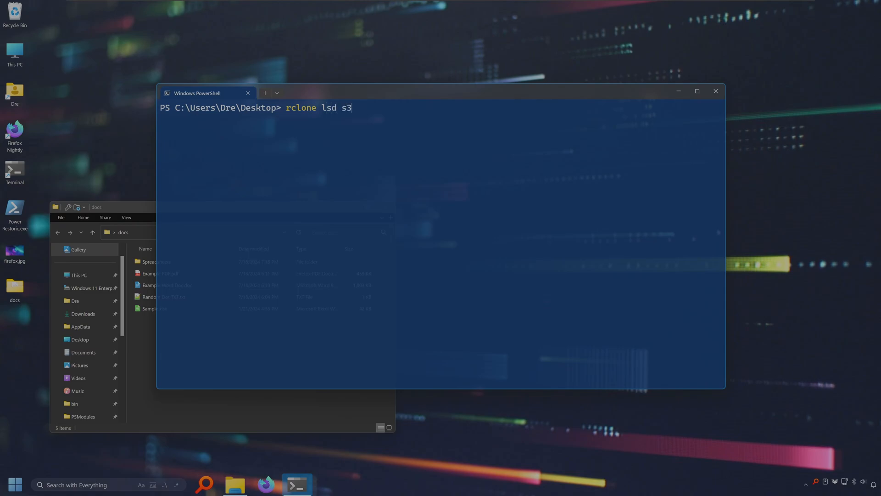
type(":dreq")
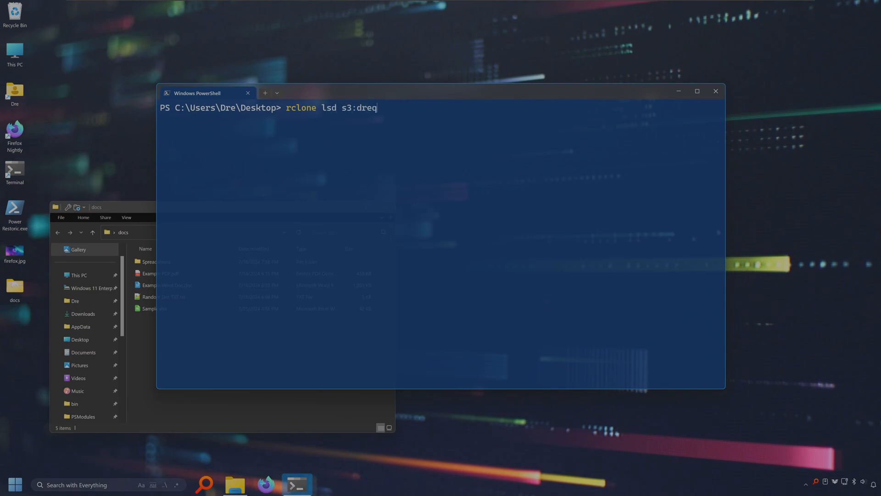
type("ueary")
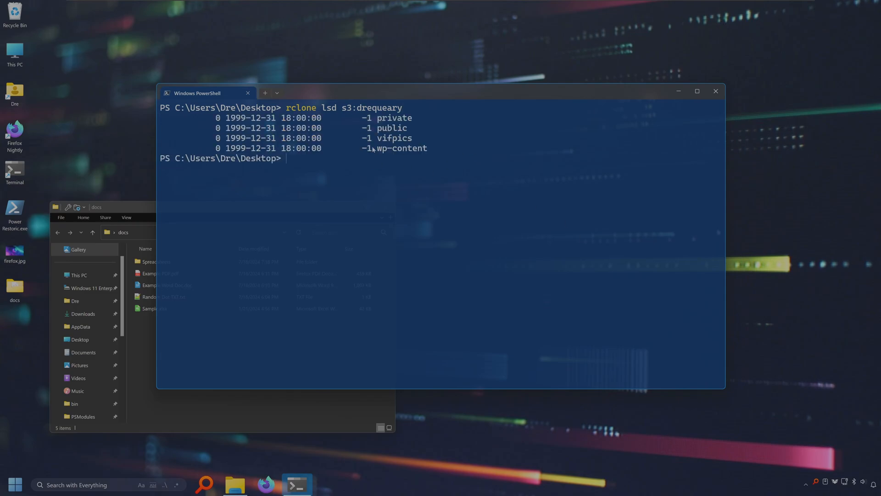
type("rclone lsd s3:drequeary")
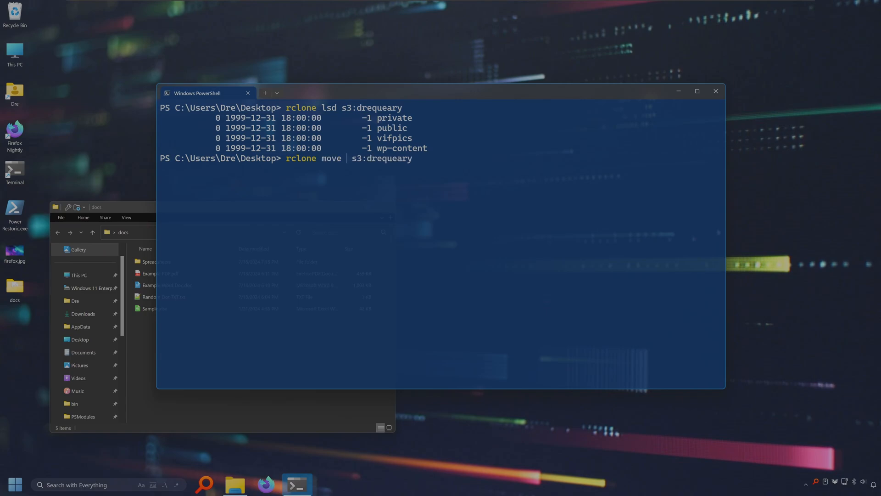
Move the local docs files to s3:drequeary/docs with rclone move -P and check the leftover Spreadsheets folder.
type("docs")
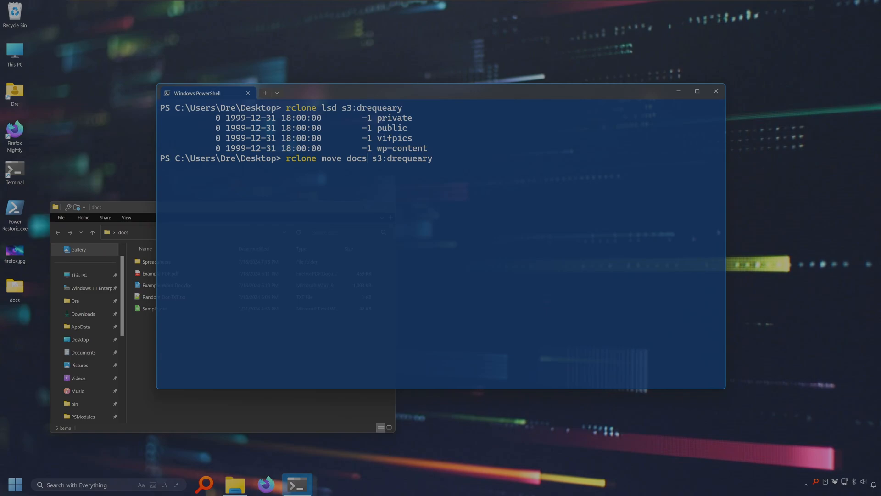
type("/")
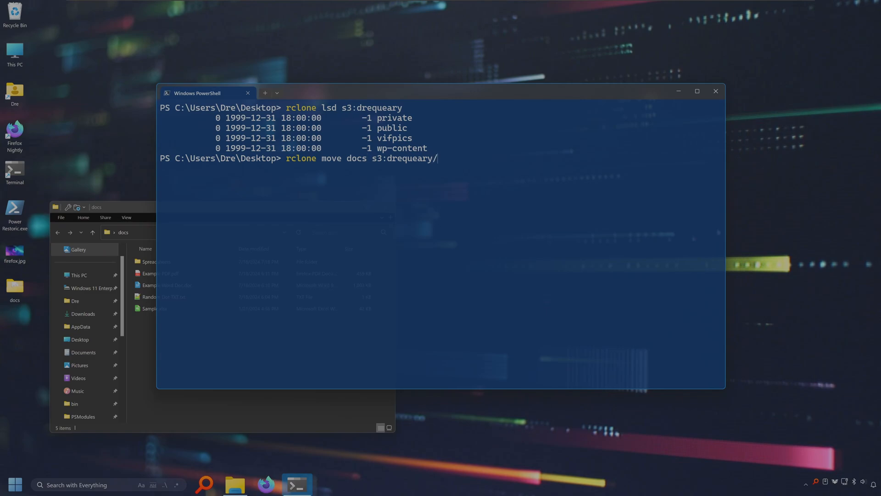
type("docs")
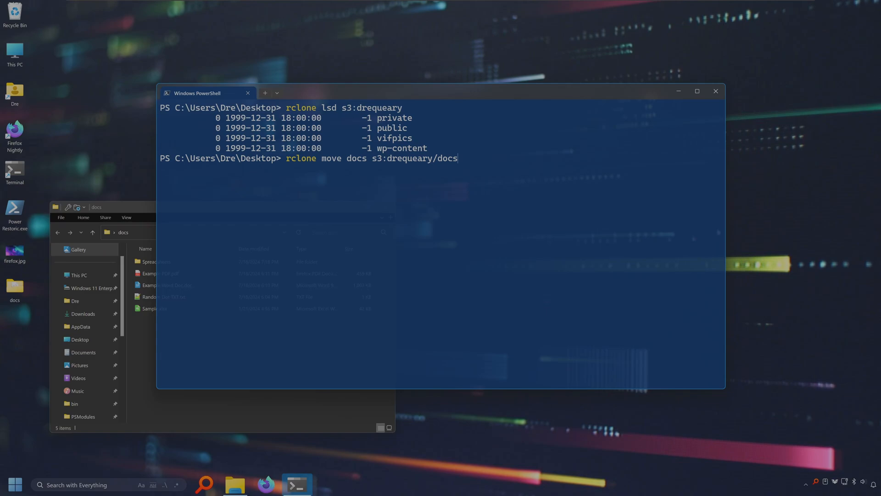
type("-P")
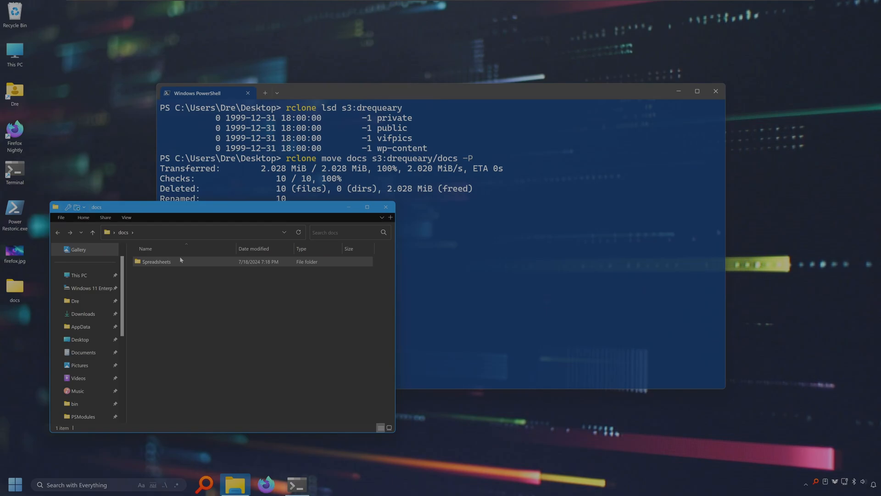
double_click(159, 262)
type("cls")
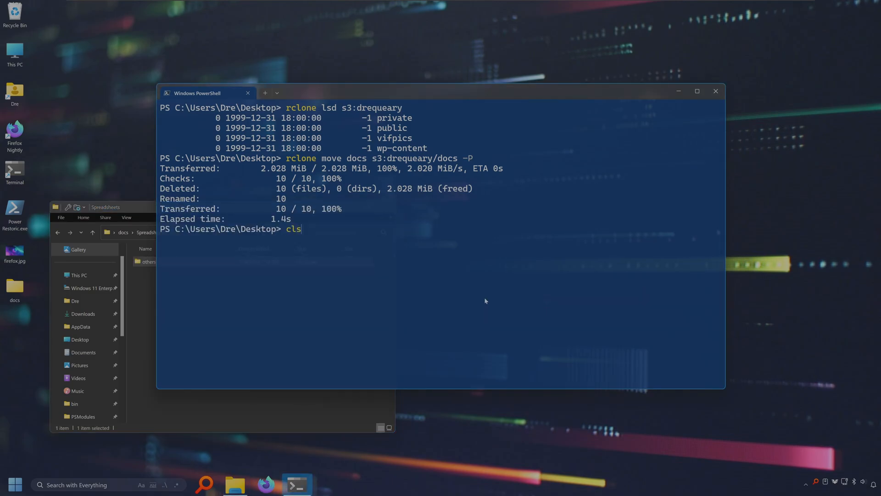
List s3:drequeary and its docs folder to confirm the 10 moved files arrived.
type("rclone lsd s3:drequeary")
type("rclone ls s3:drequeary")
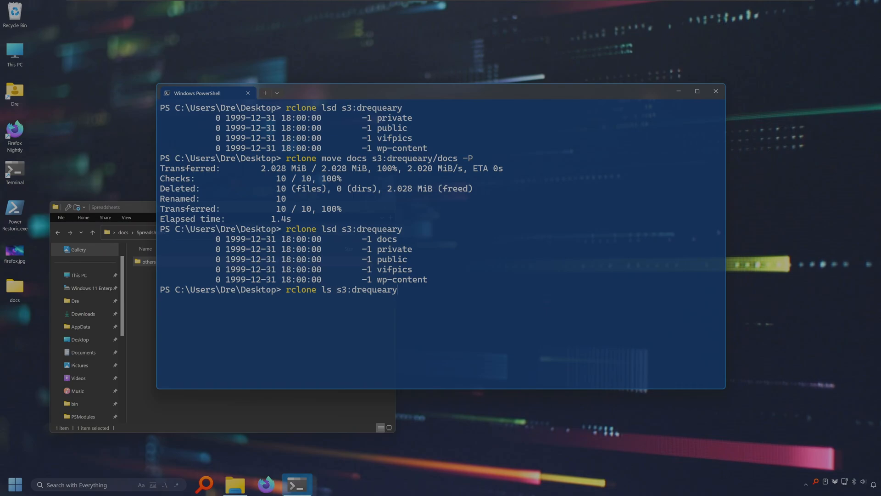
type("/doc")
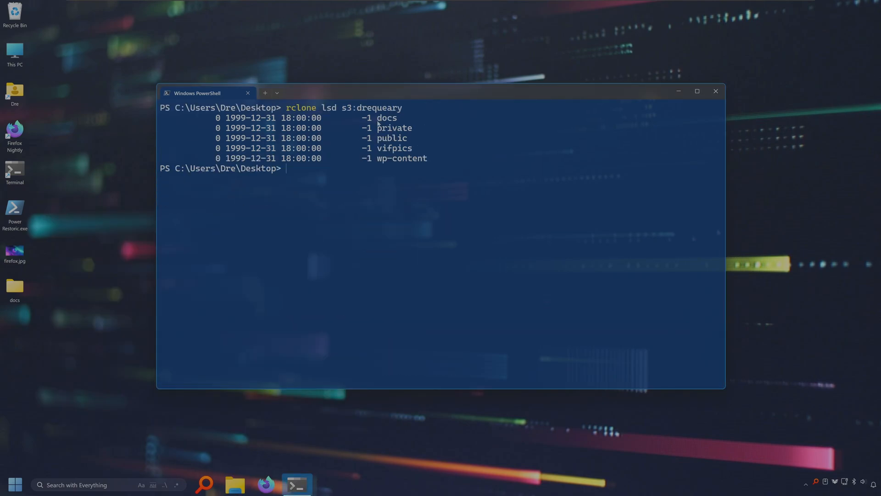
mouse_move(406, 127)
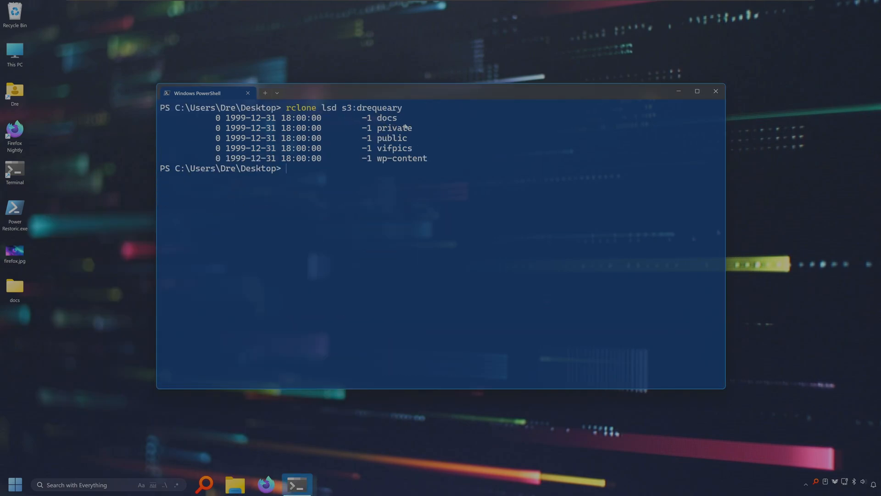
type("rclone ls s3:dreq")
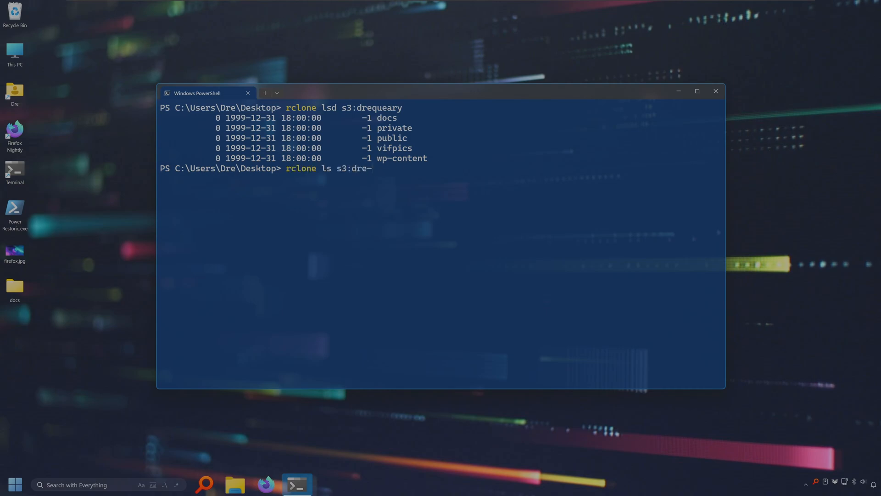
type("share")
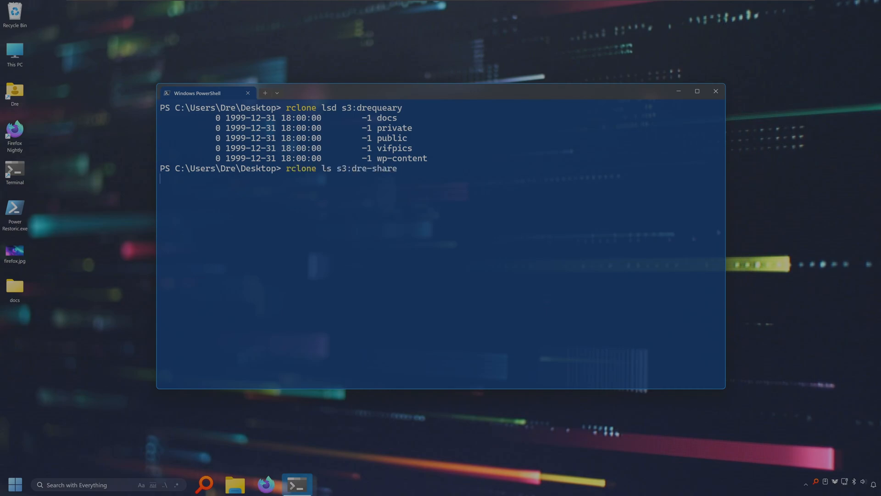
type("rclone")
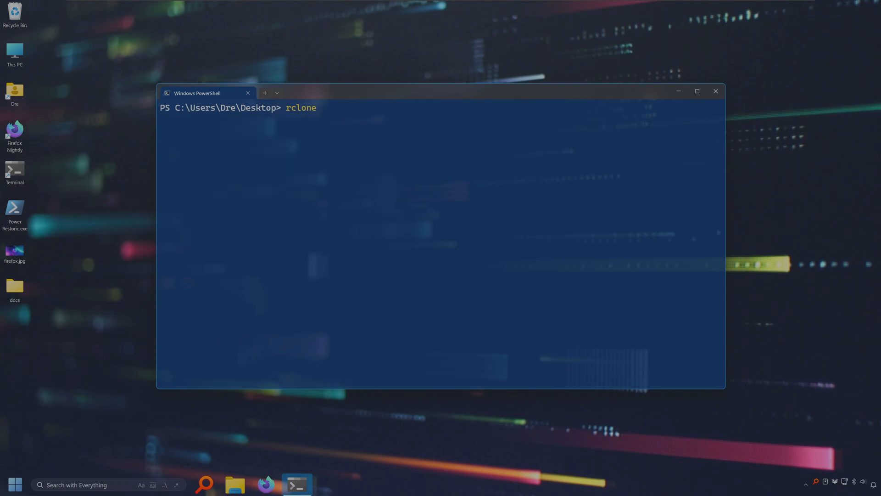
Move s3:drequeary/docs server-side to s3:dre-share/docs with rclone move -P, 10 files totalling 2.028 MiB.
type("move s3")
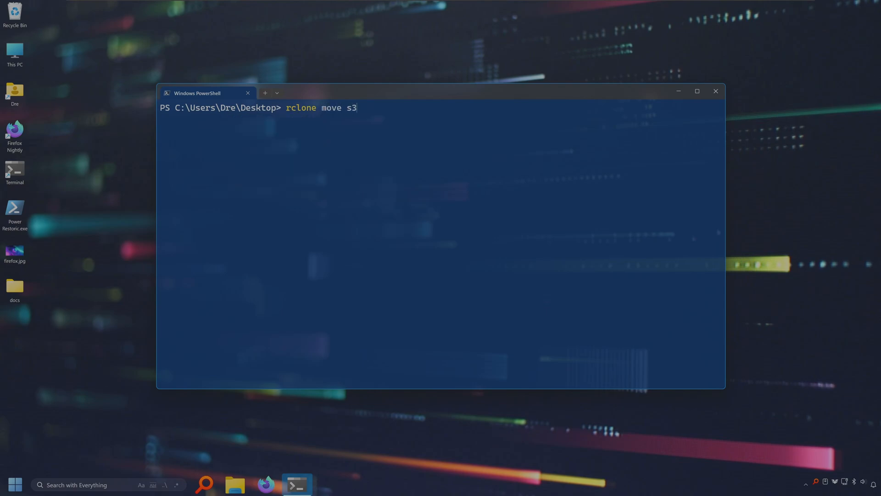
type(":dre")
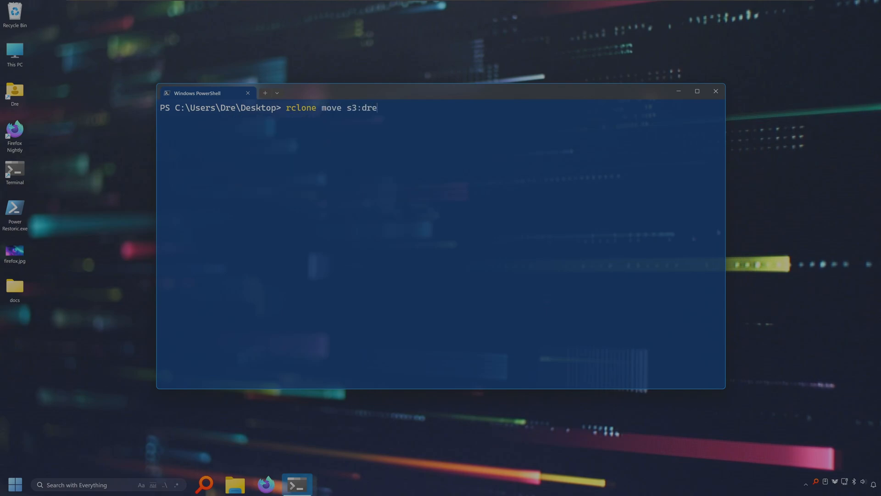
type("queary/docs")
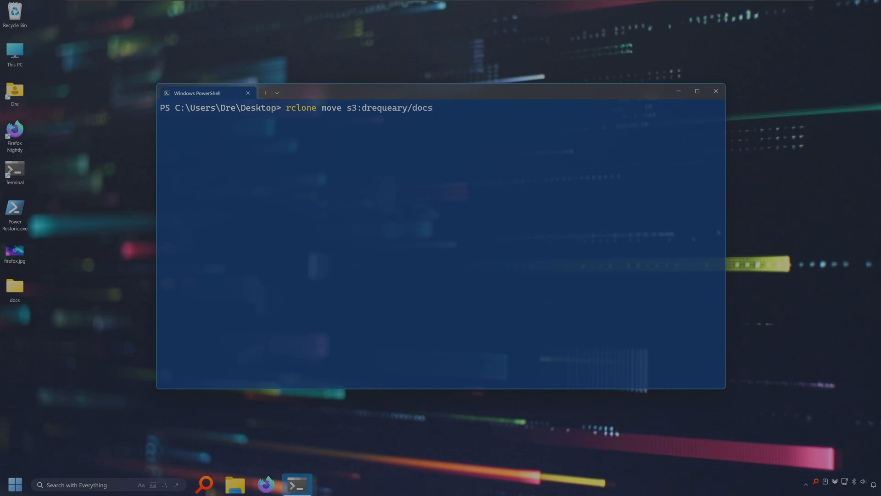
type("s3:")
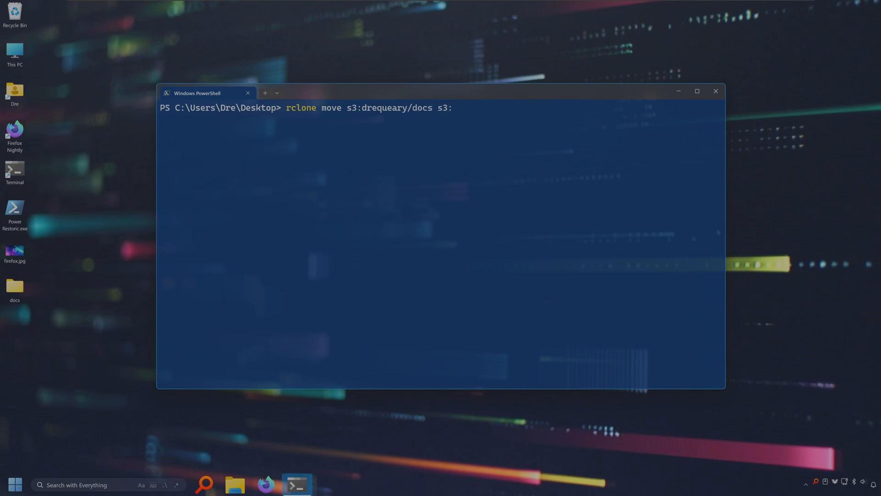
type("d")
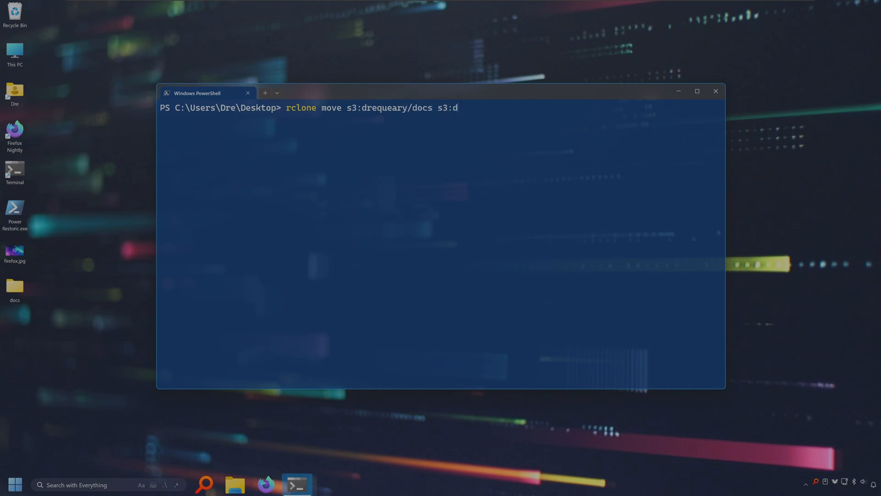
type("re-share/")
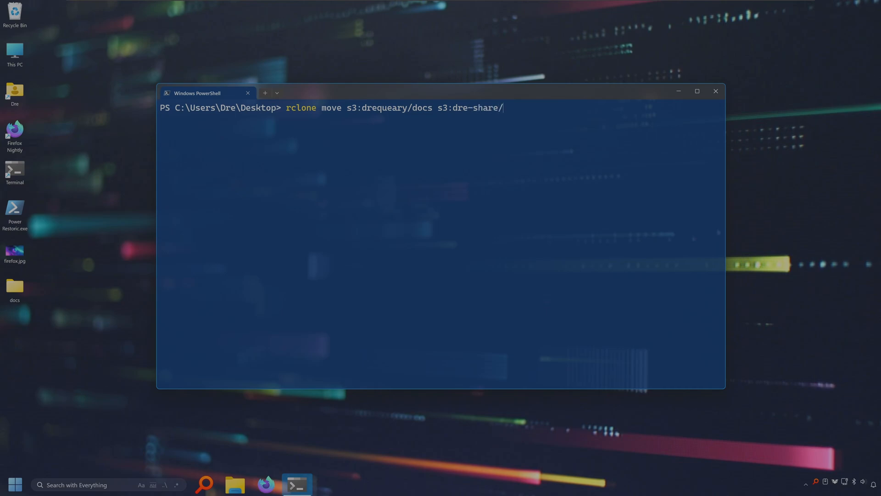
type("docs")
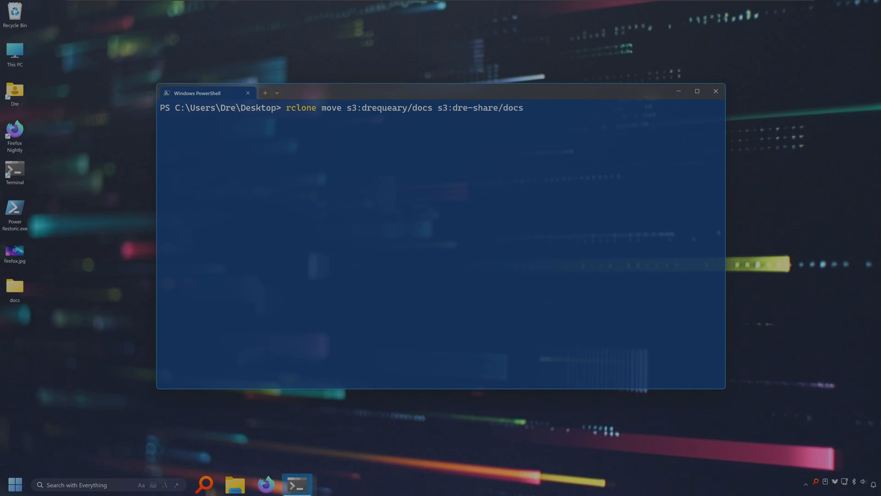
type("-P")
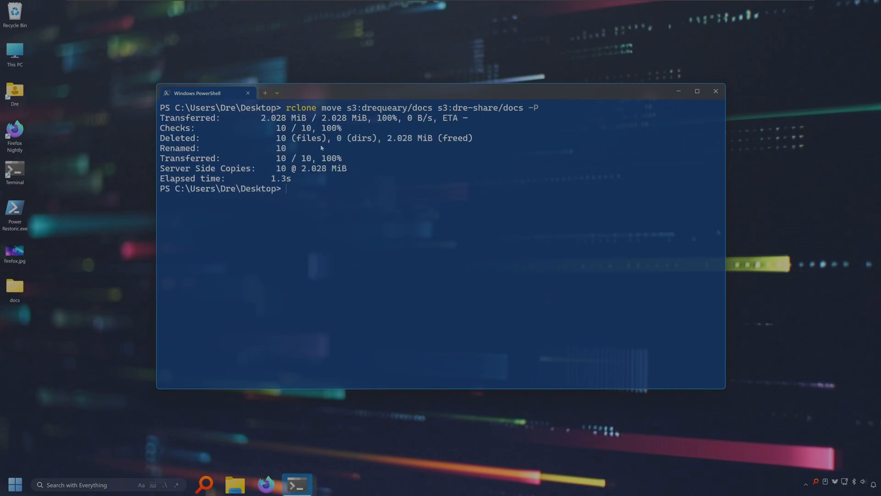
mouse_move(281, 149)
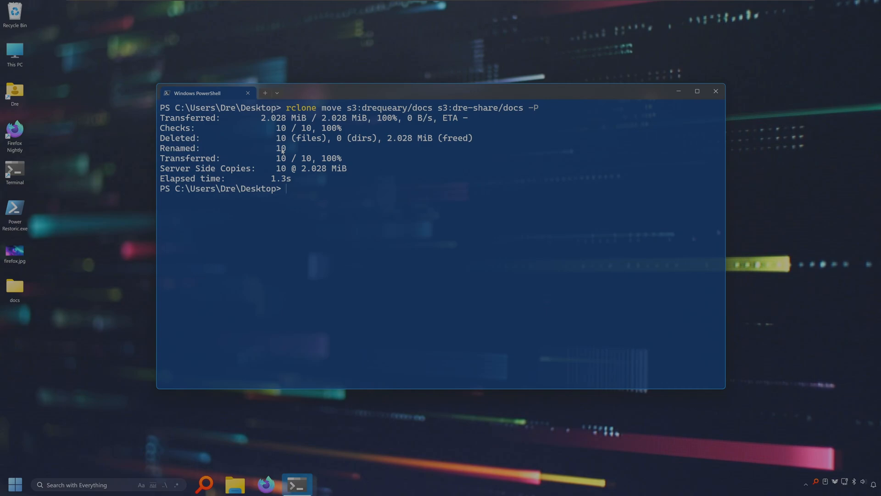
List s3:dre-share, its docs folder's ten files, and s3:drequeary to confirm docs left the source bucket.
type("rclone lsd s3:dre-share")
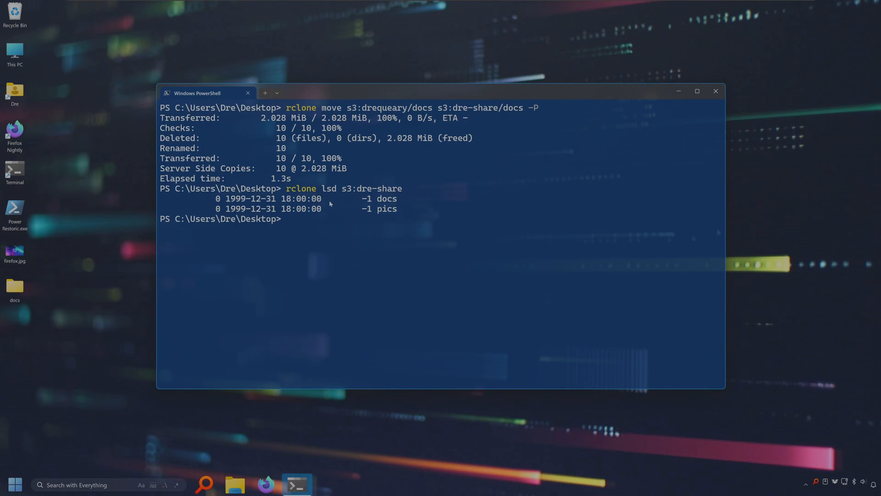
type("rclone lsd s3:dre-share")
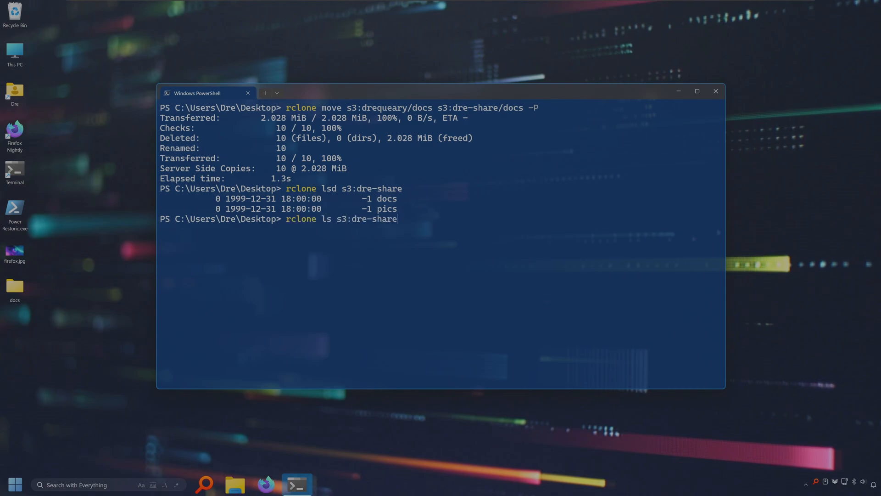
type("/docs")
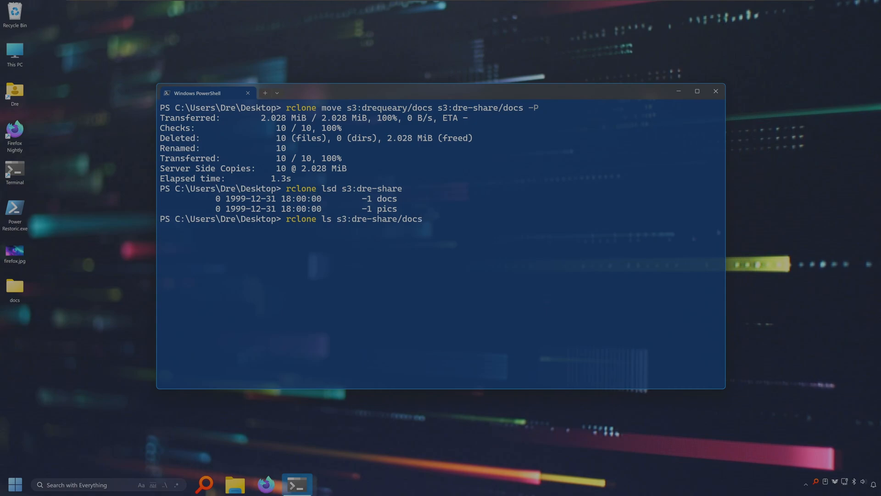
type("rclone lsd s3:dre-share")
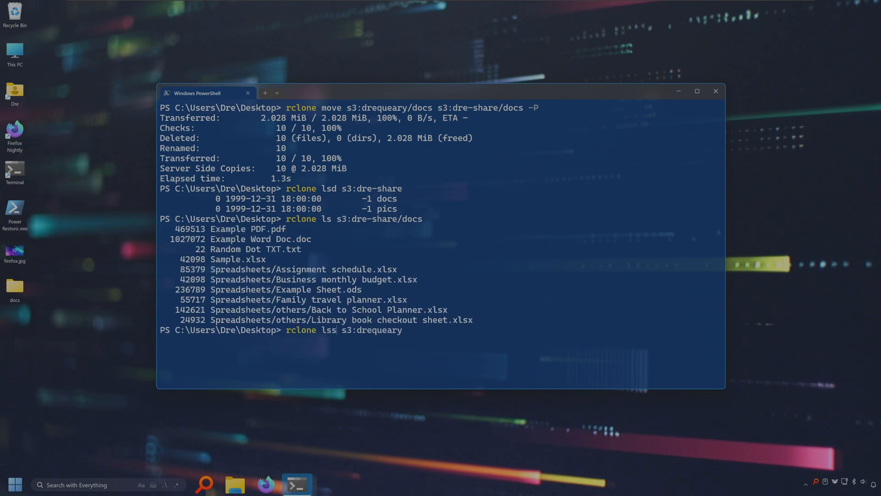
type("d")
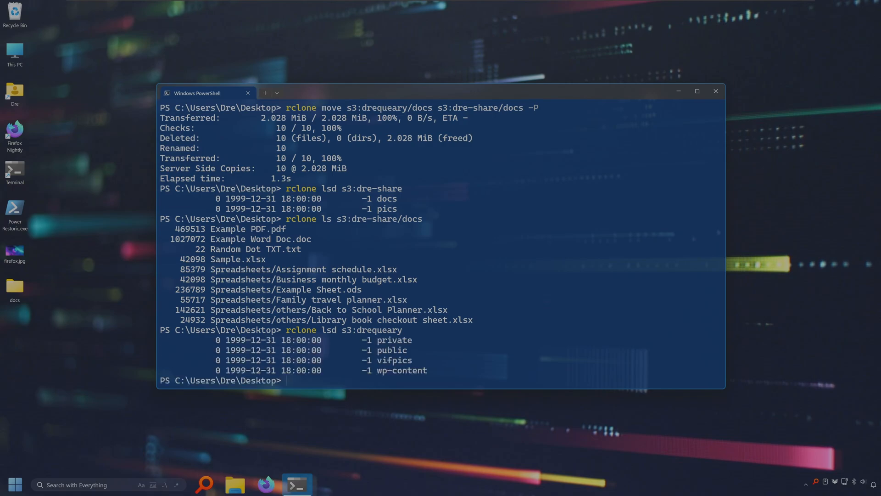
mouse_move(405, 350)
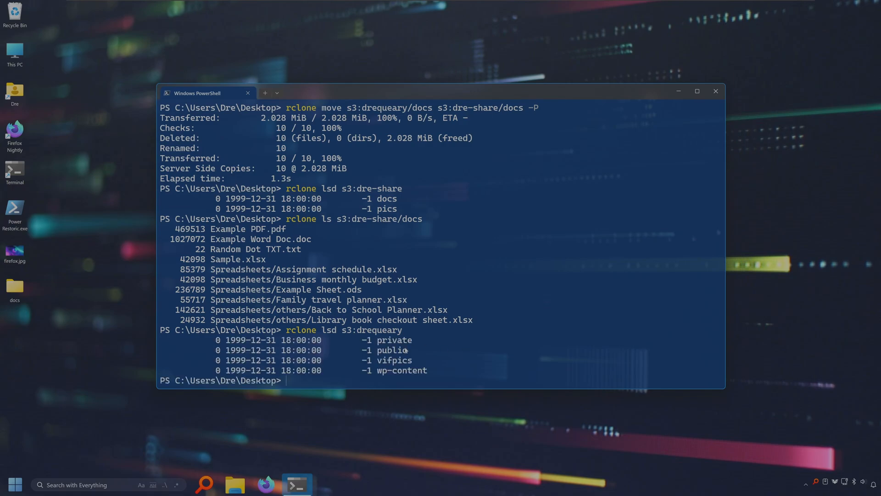
mouse_move(410, 355)
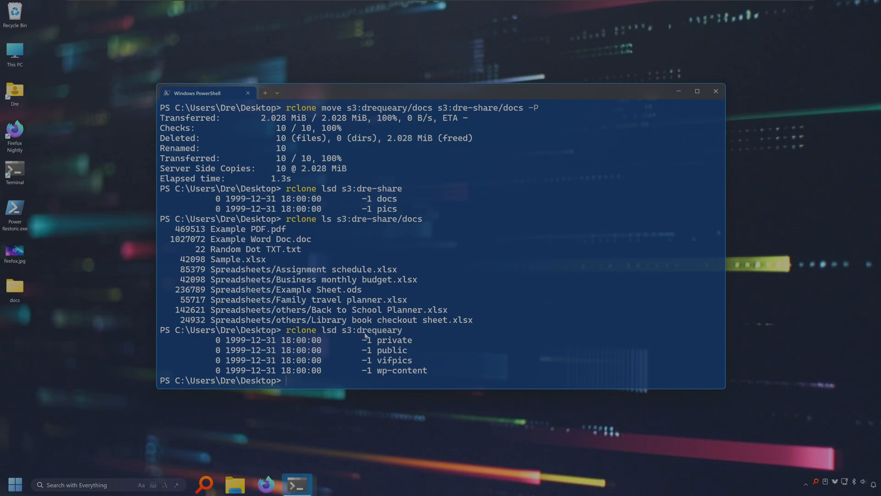
mouse_move(349, 367)
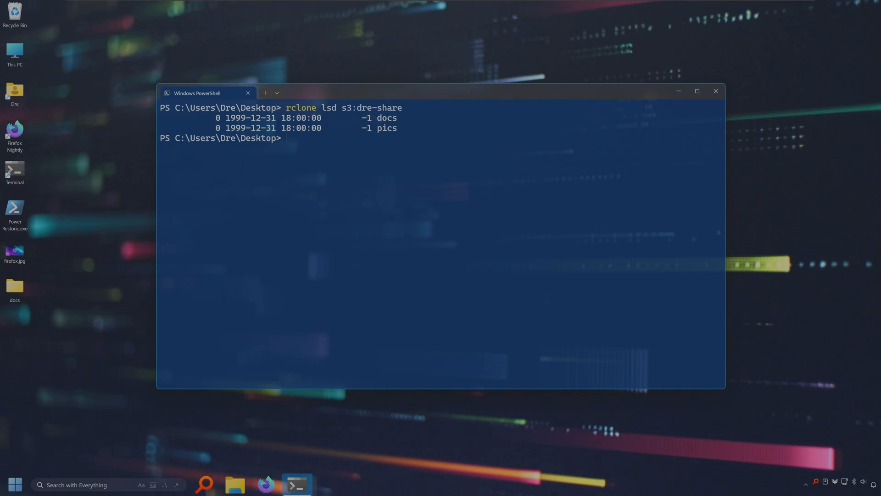
Dry-run an rclone move of s3:dre-share/docs to b2:dre-share/documents with -P, then clear the screen.
type("rclone move")
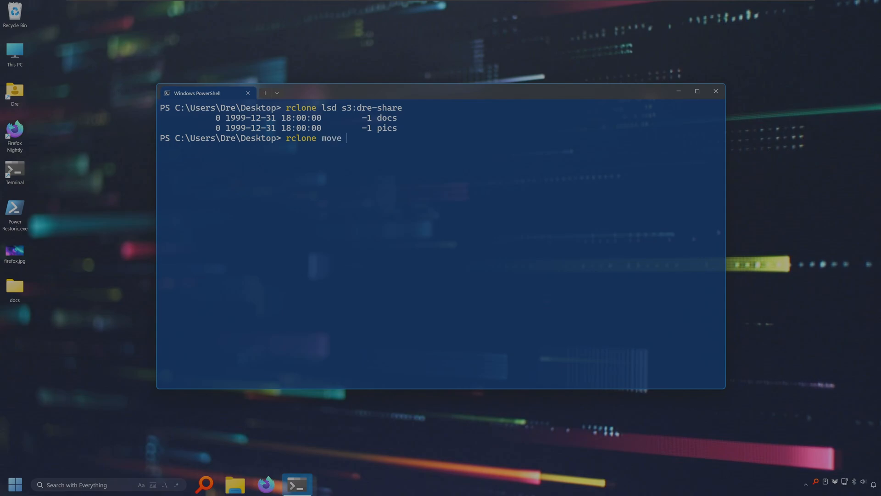
type("s3:dr")
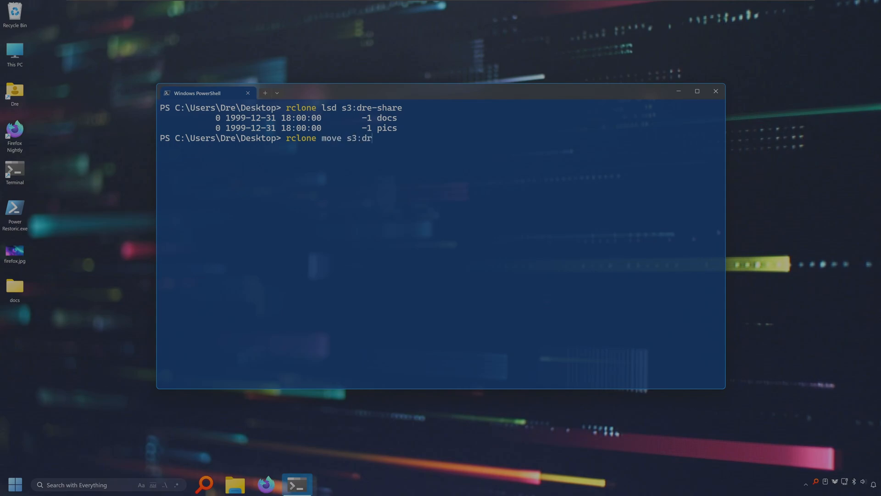
type("e-share/dpc")
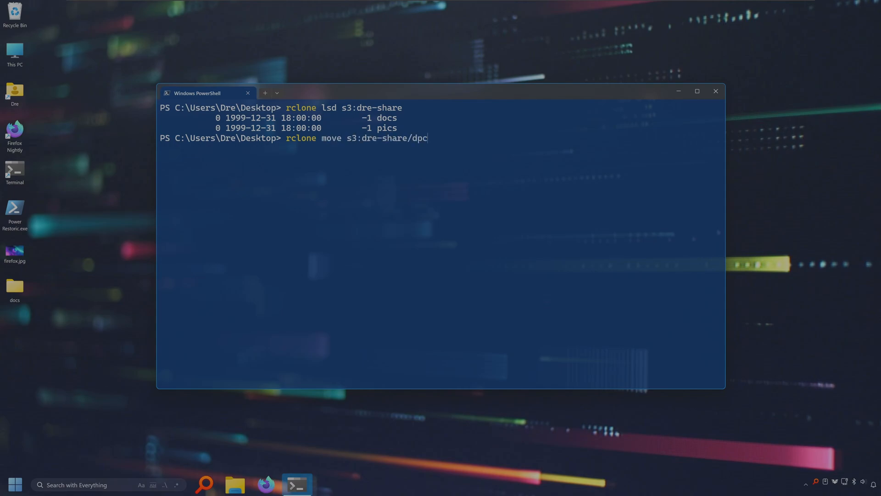
type("ocs")
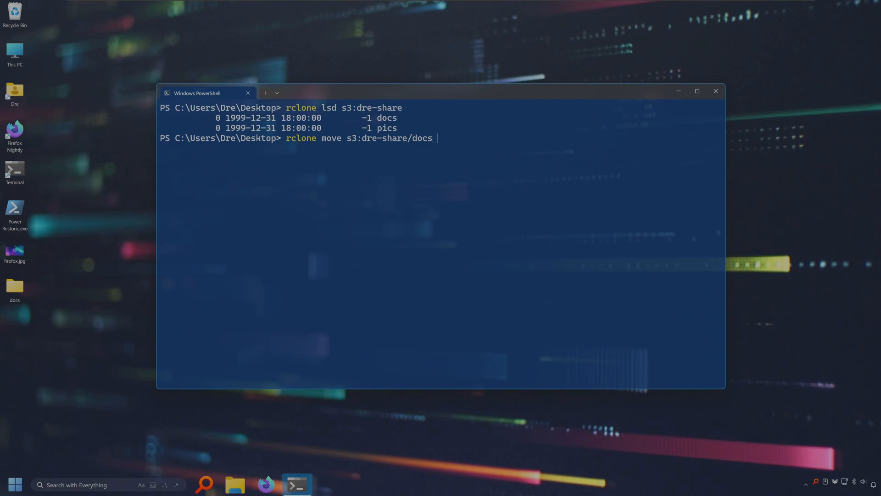
type("b2:")
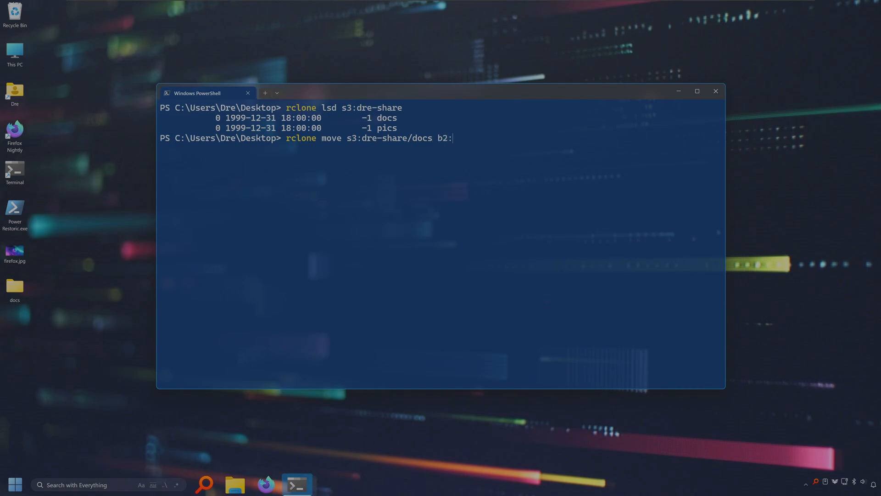
type("dre-")
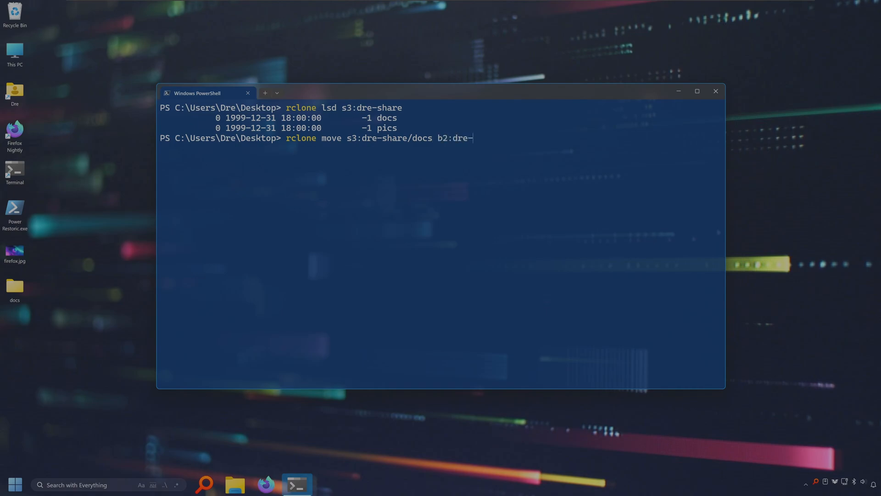
type("share")
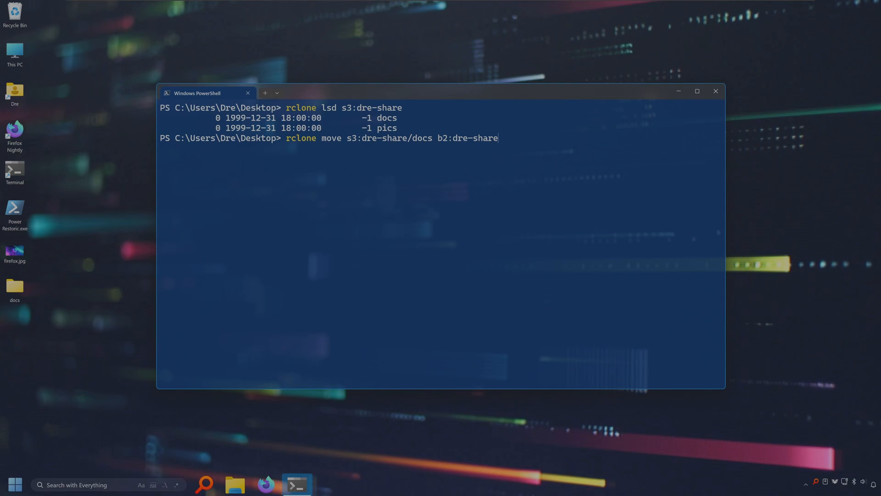
type("/")
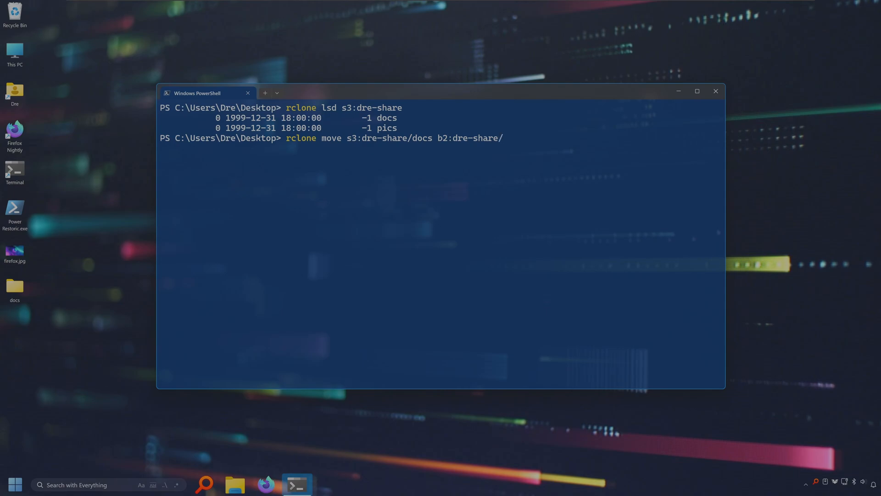
type("documents")
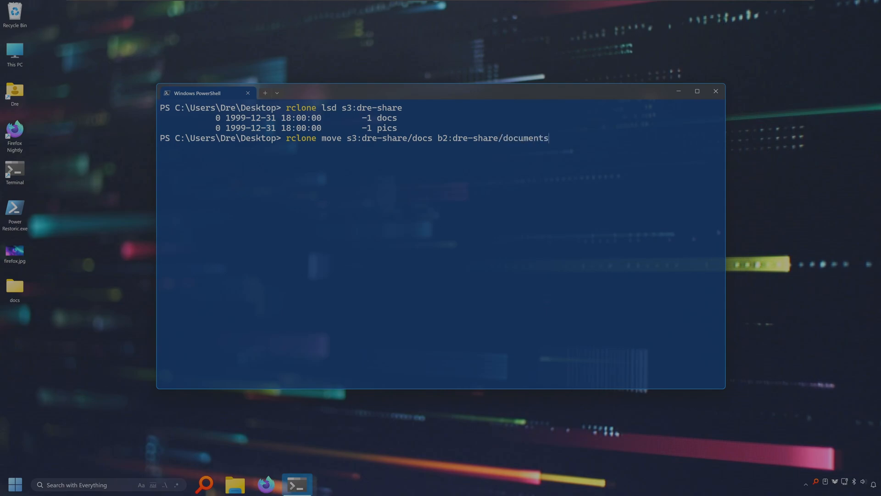
type("-P")
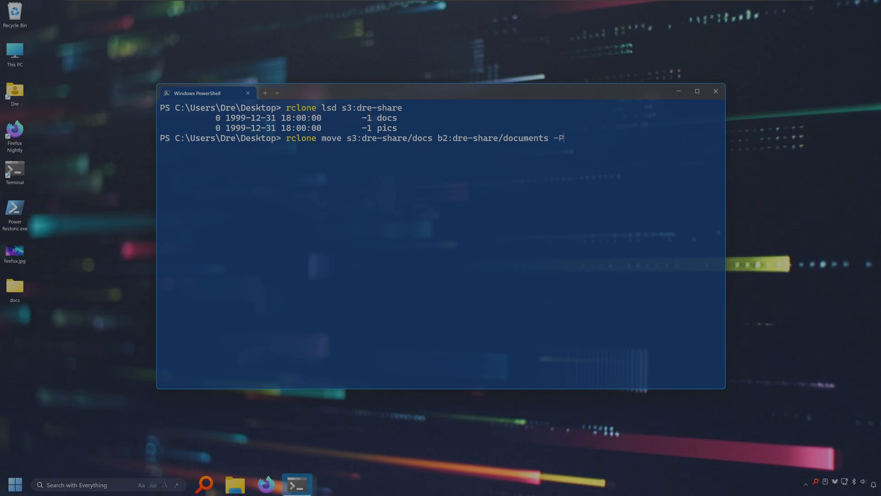
type("--dry-run")
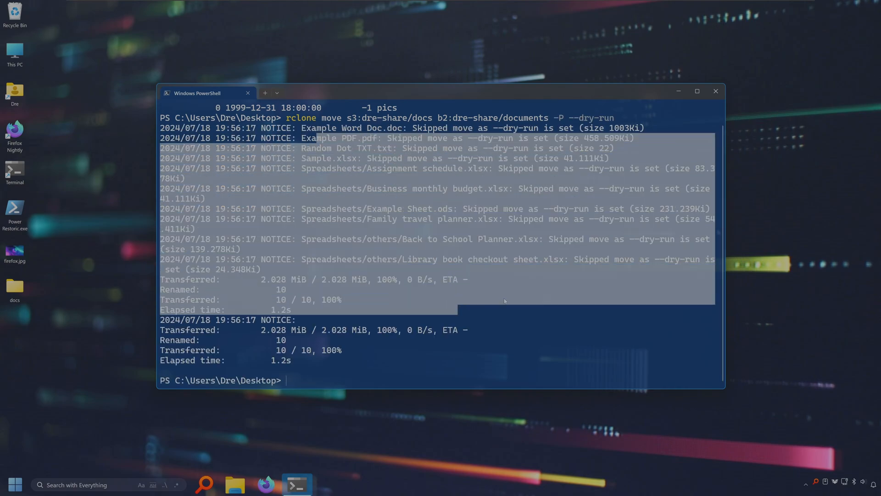
type("cls")
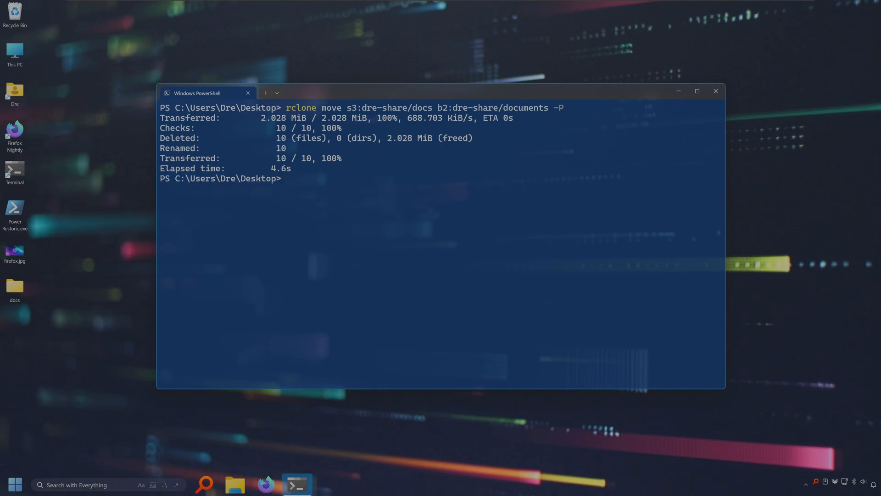
Run the real move to b2:dre-share/documents, then list both remotes to confirm S3 keeps only pics and B2 holds ten files.
type("rclone move s3:dre-share/docs b2:dre-share/documents -")
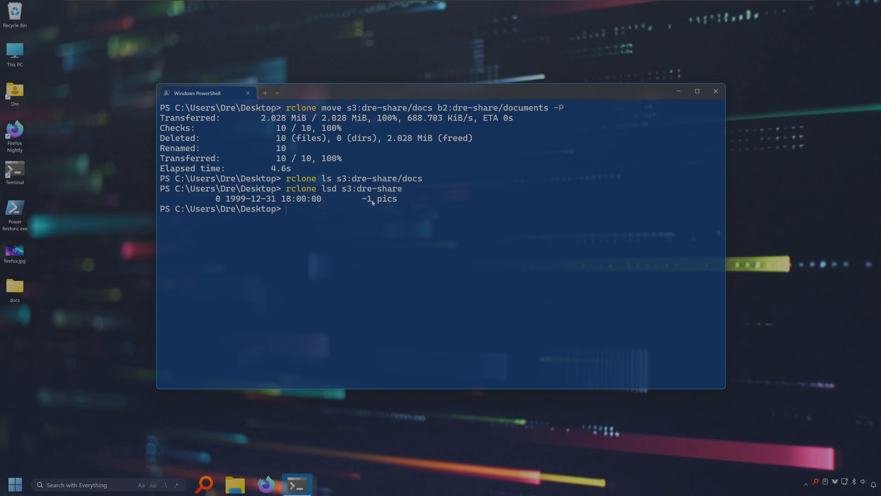
type("rclone lsd s3:dre-share")
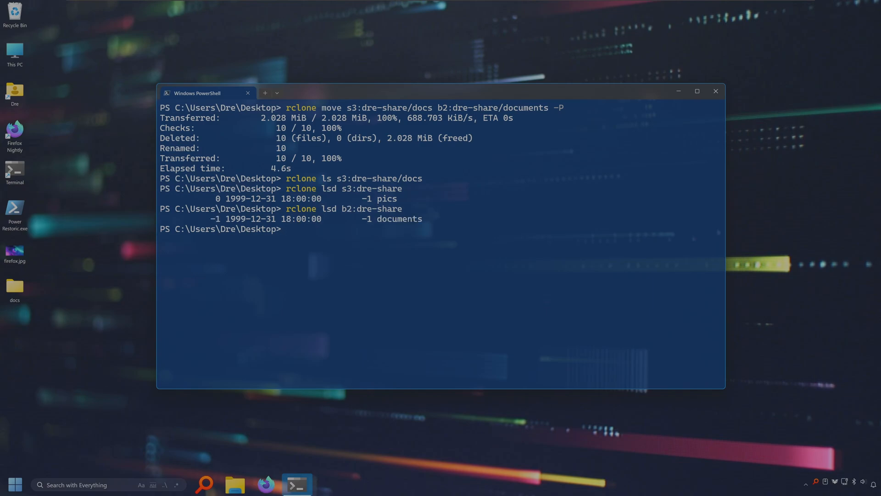
type("rclone lsd b2:dre-share")
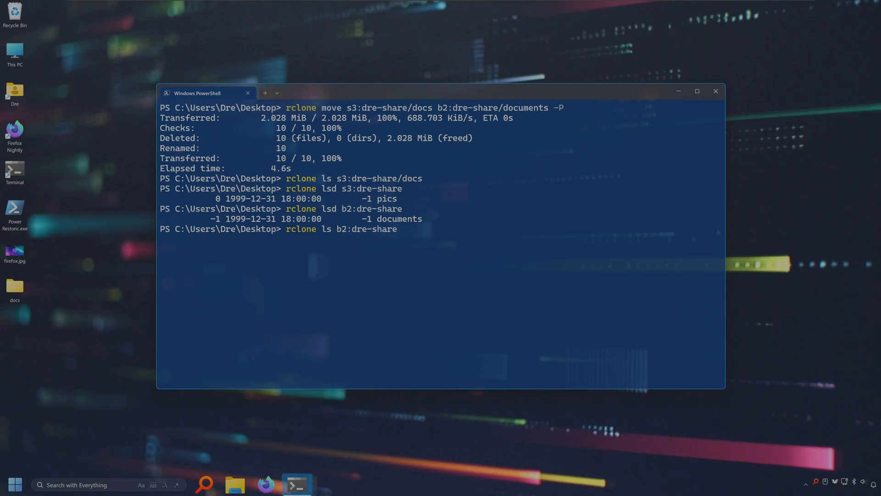
type("/documents")
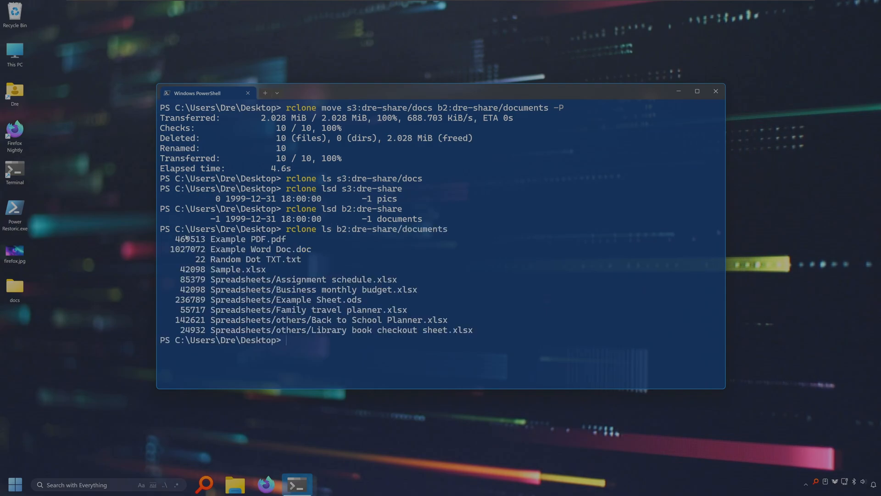
left_click_drag(175, 239, 371, 351)
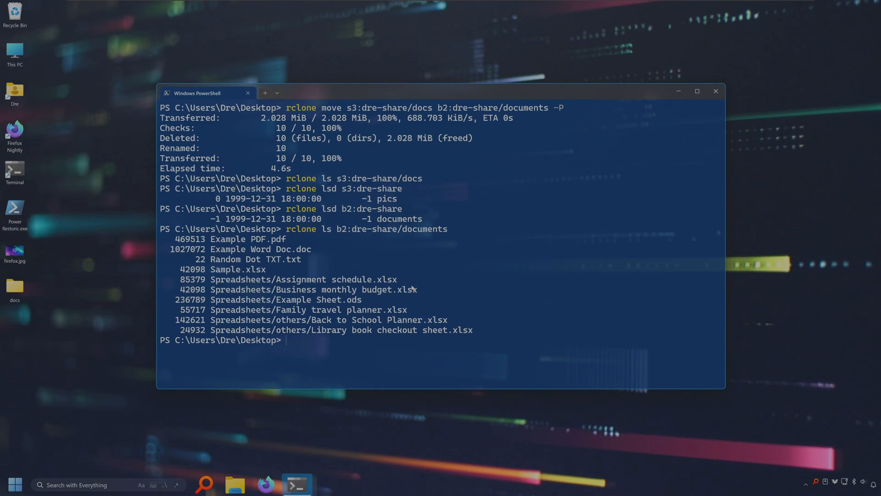
left_click(264, 484)
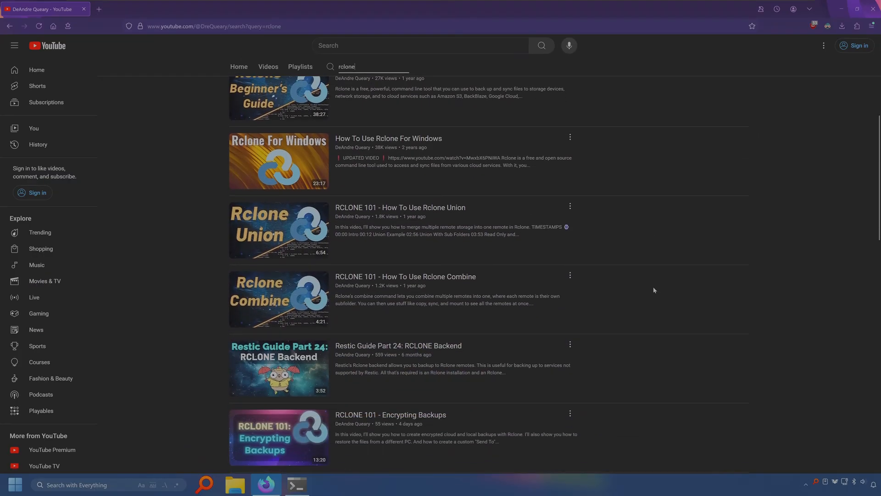
Scroll through the YouTube channel's rclone tutorial search results.
scroll("down", 3)
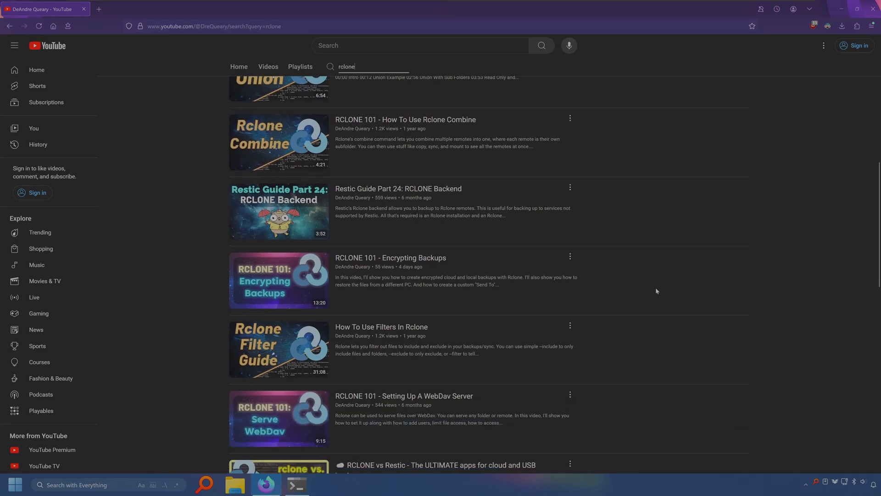